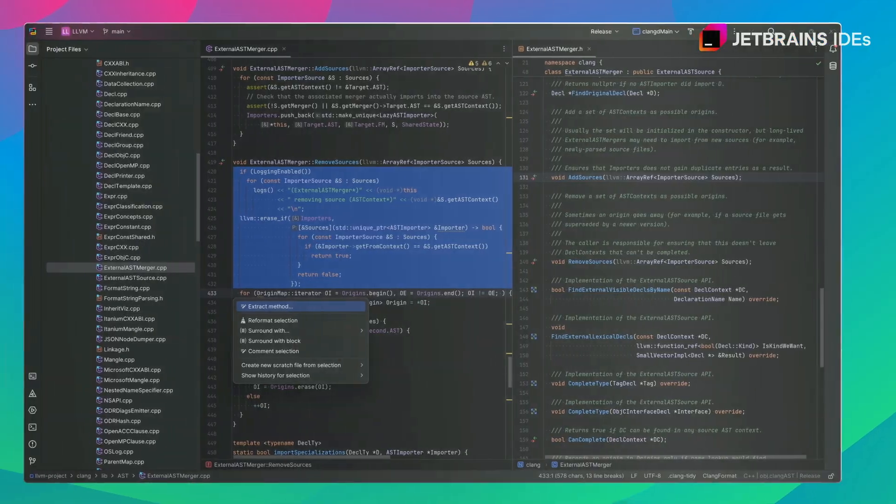
Dismiss startup dialogs and reach the IDE and project settings options.
left_click(270, 307)
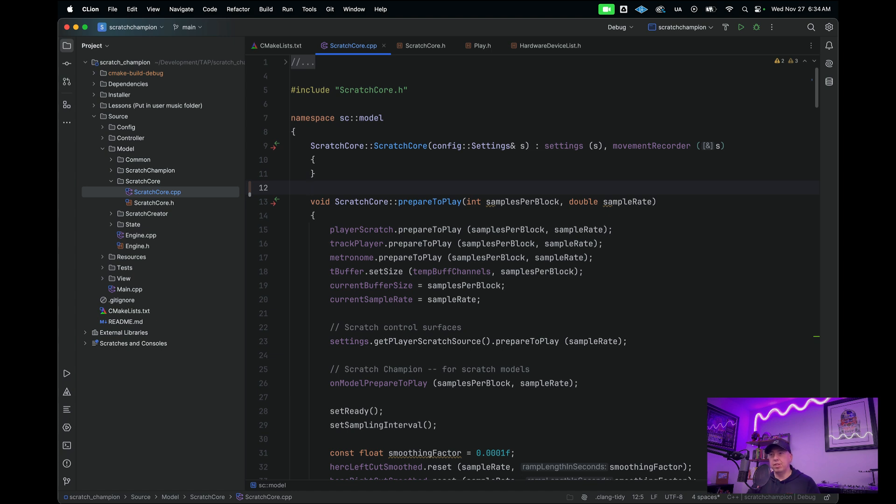
left_click(311, 188)
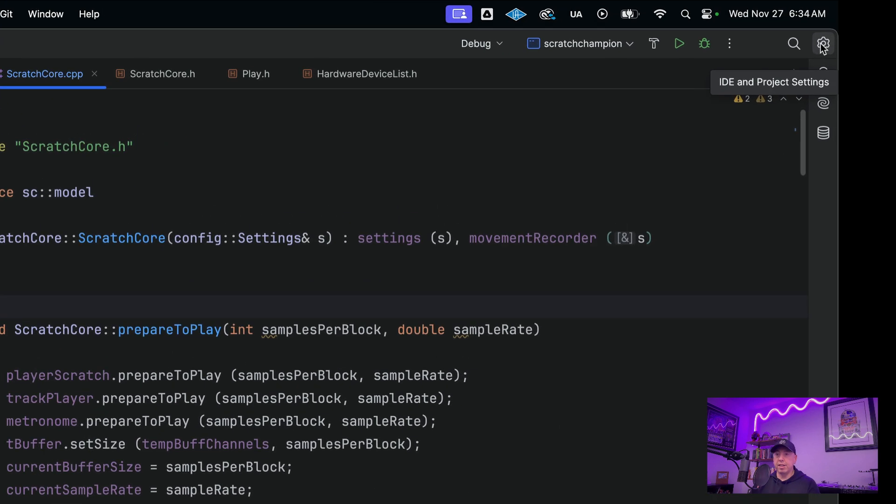
left_click(822, 44)
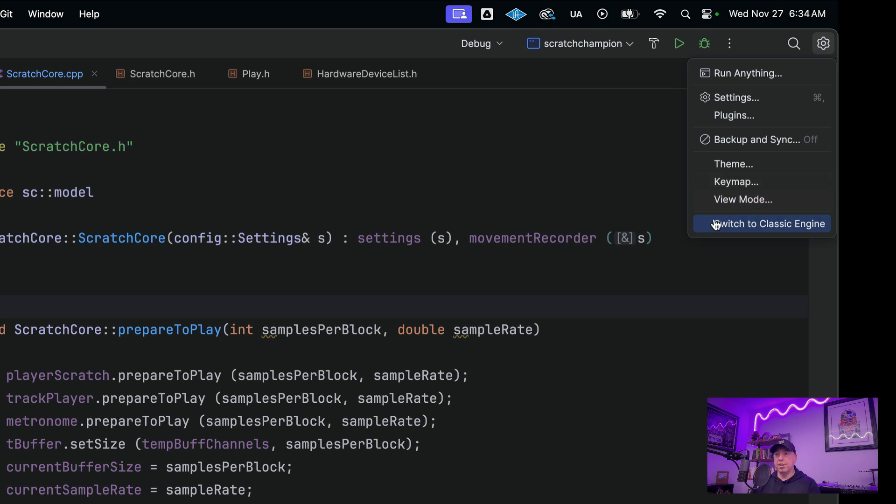
mouse_move(680, 223)
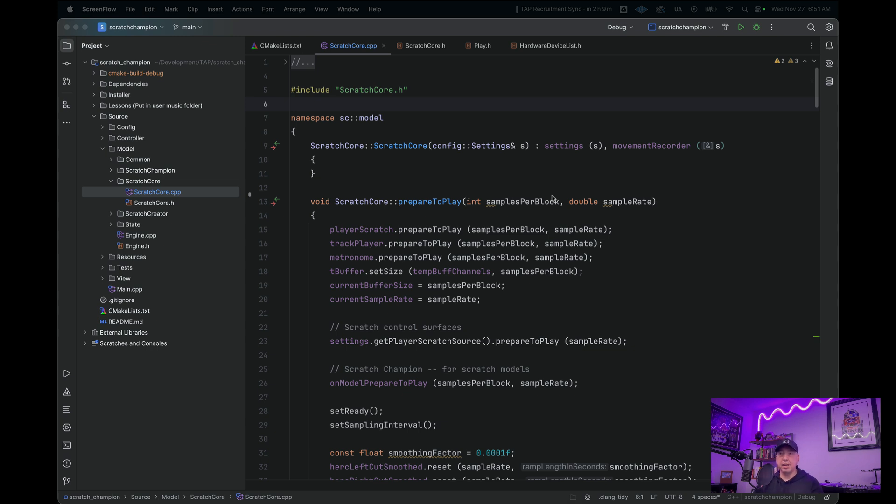
mouse_move(409, 288)
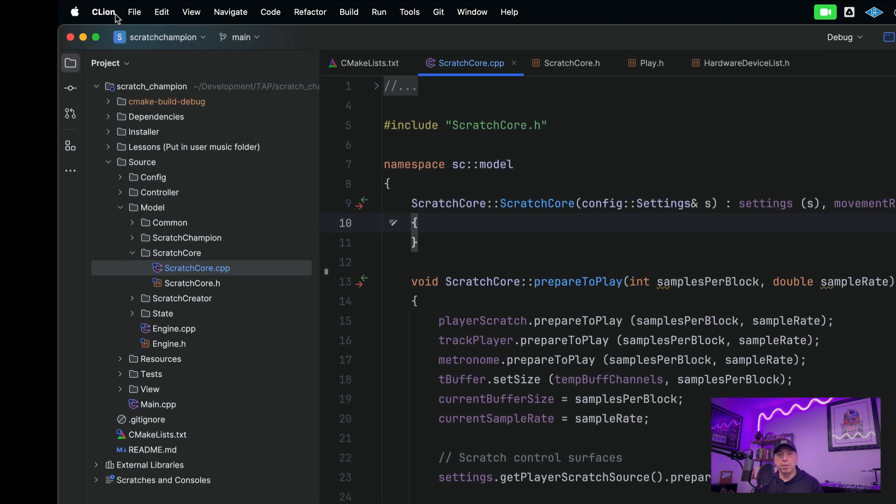
Search Settings for 'plugin', then bring up the AI Assistant chat beside ScratchCore.cpp.
left_click(103, 11)
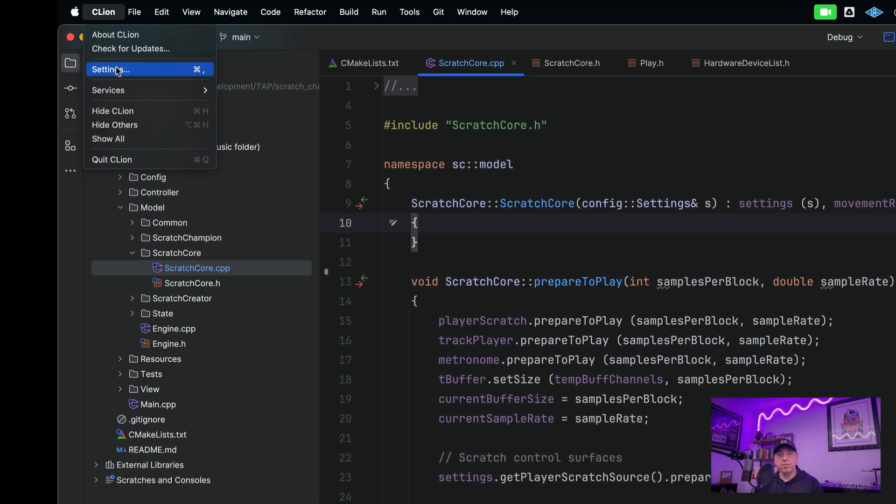
left_click(112, 69)
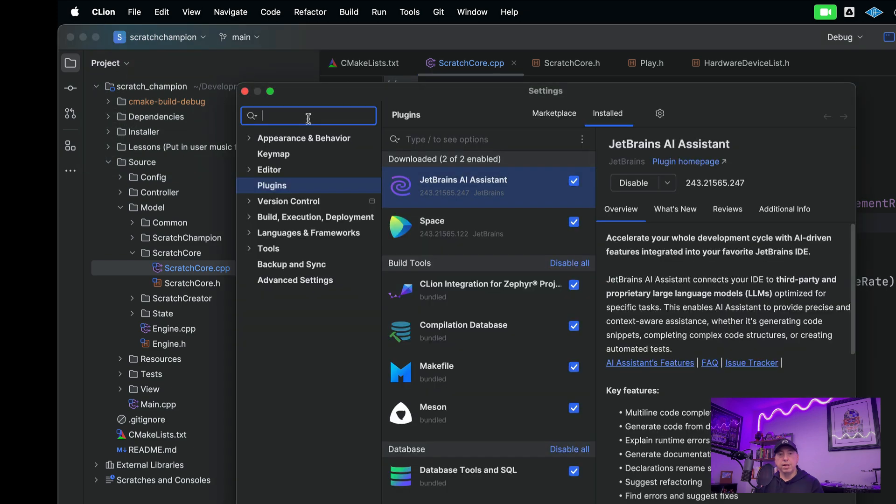
type("p")
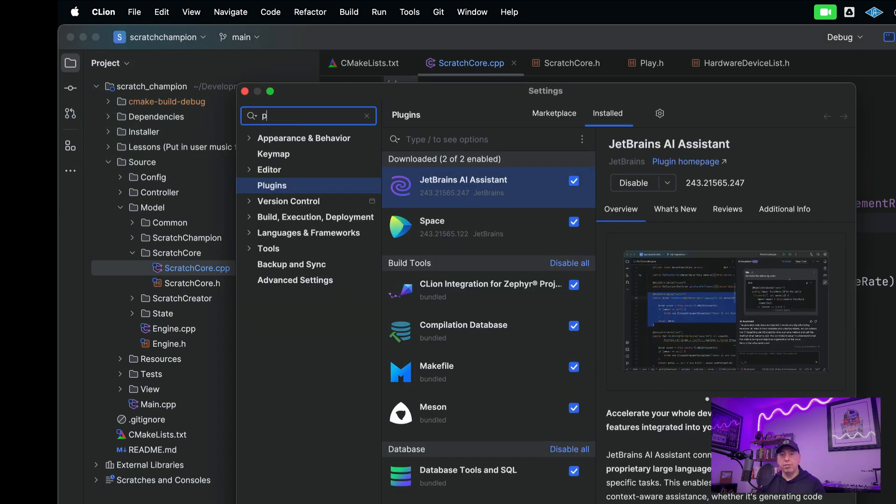
type("lugins")
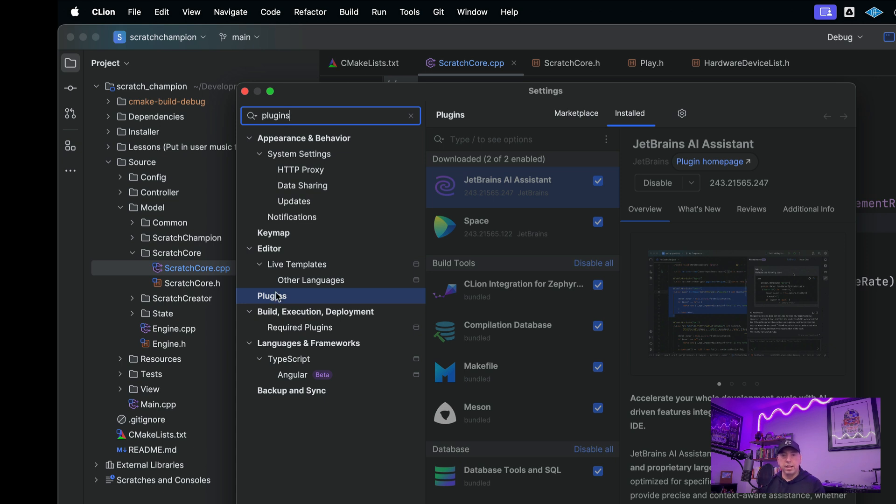
mouse_move(601, 190)
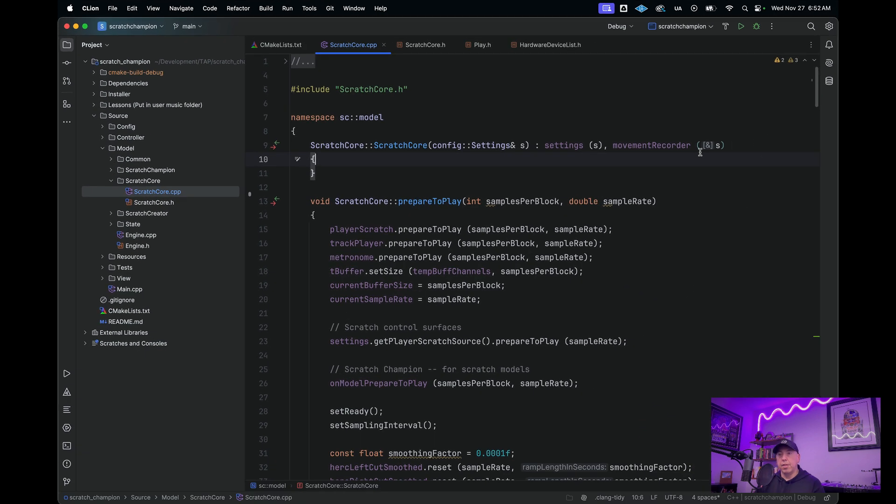
mouse_move(829, 63)
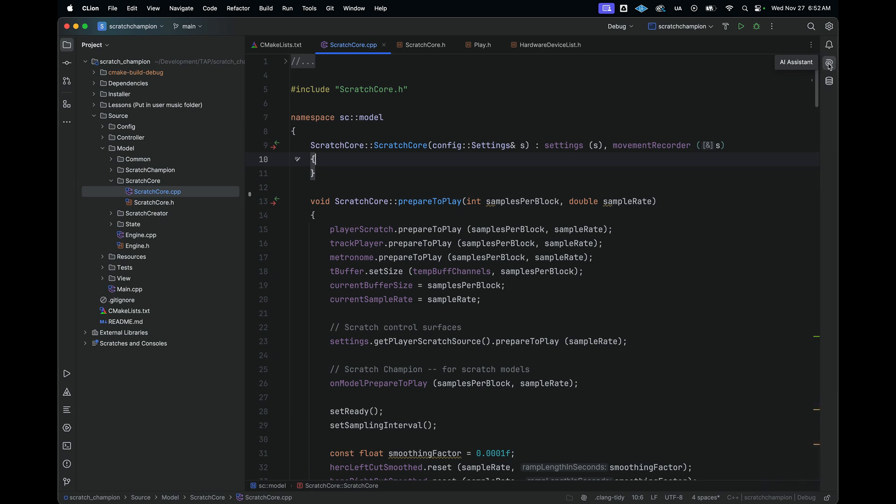
left_click(828, 63)
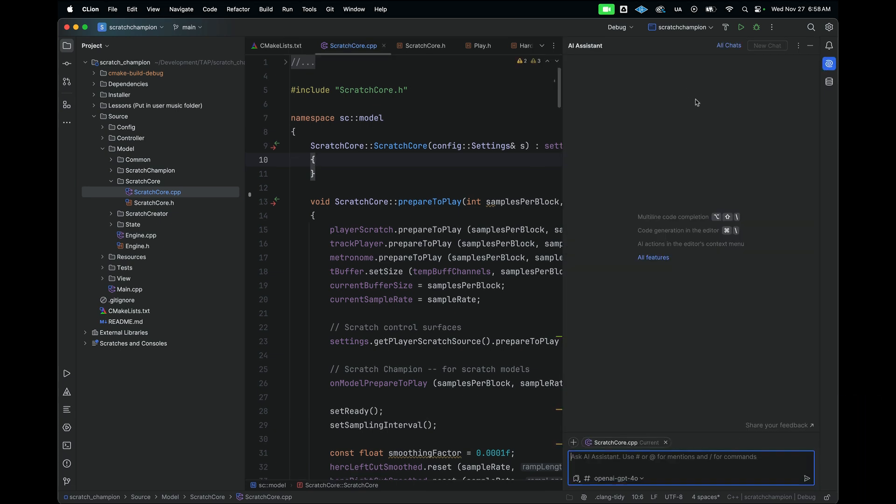
mouse_move(690, 48)
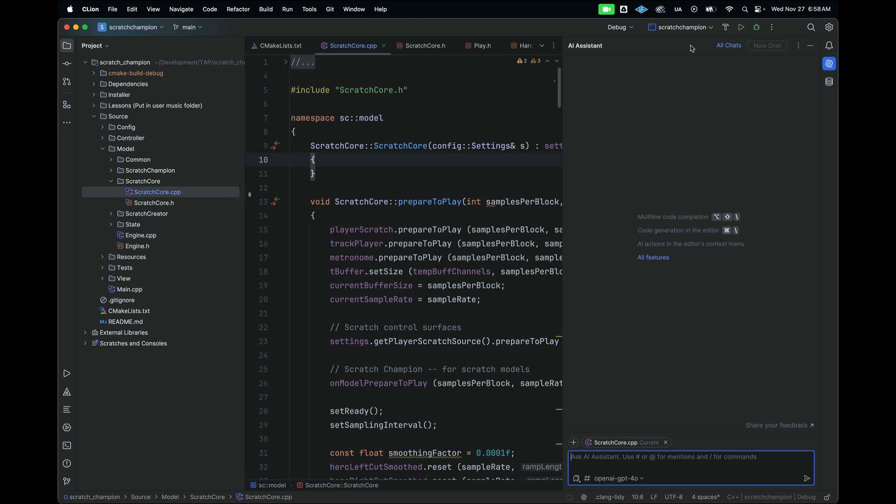
mouse_move(657, 390)
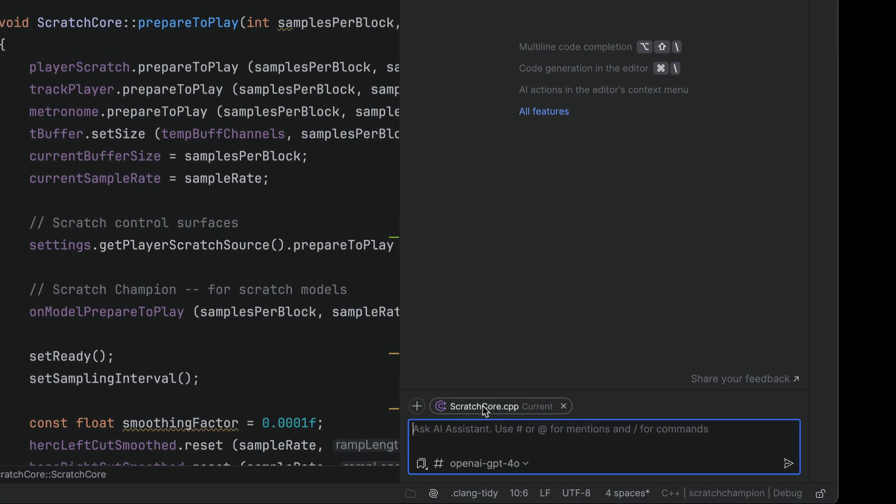
mouse_move(417, 406)
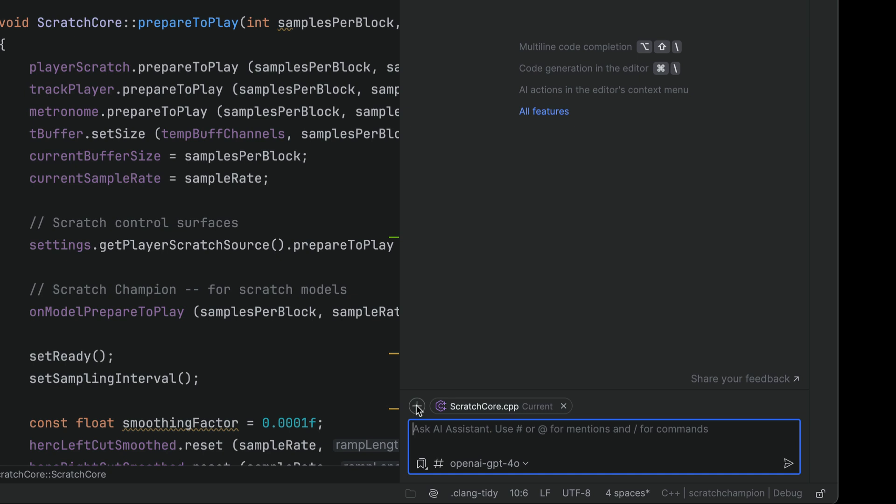
mouse_move(468, 373)
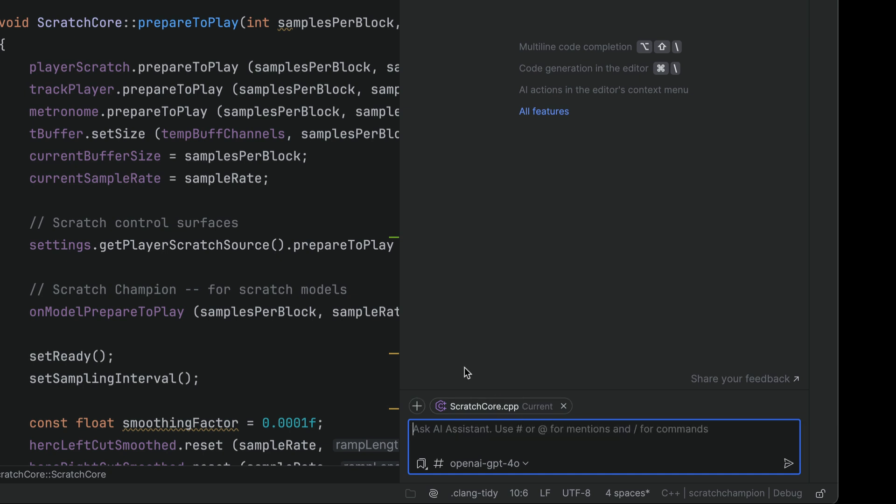
mouse_move(487, 407)
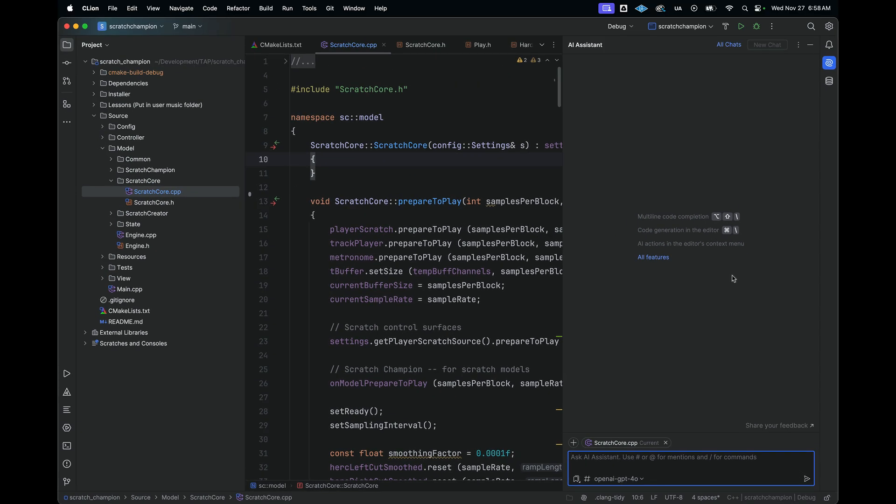
mouse_move(649, 85)
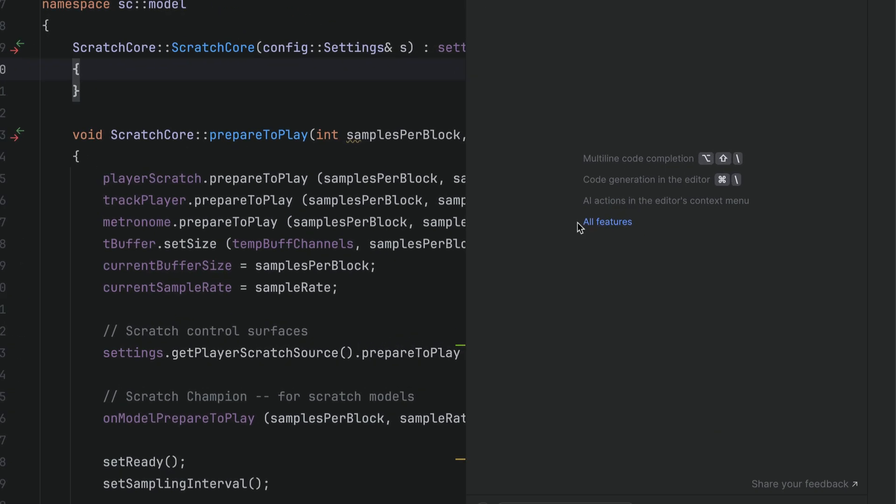
left_click(607, 222)
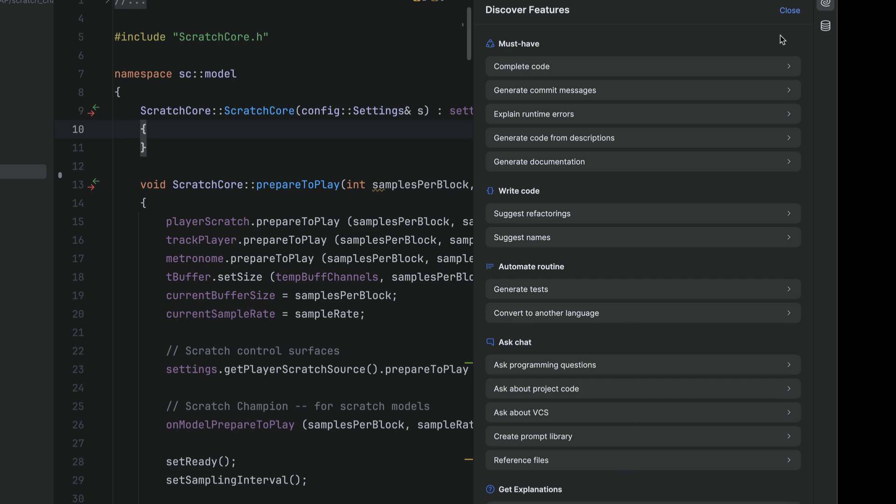
left_click(789, 10)
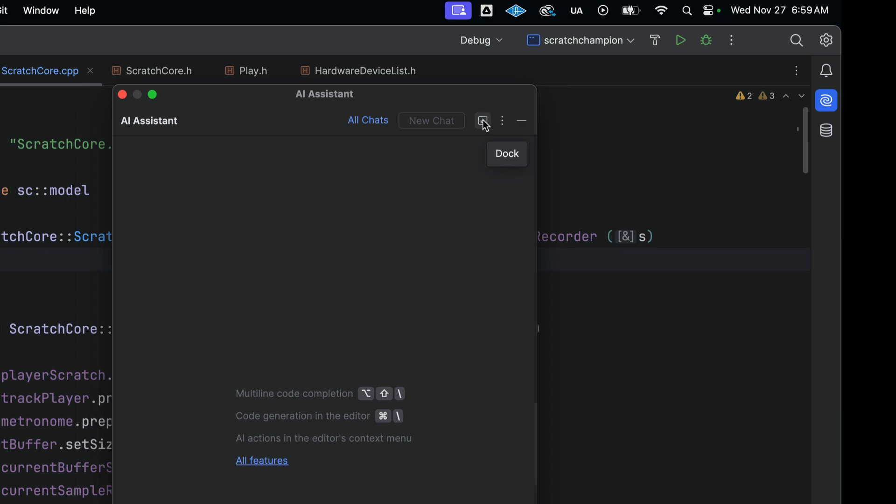
mouse_move(483, 125)
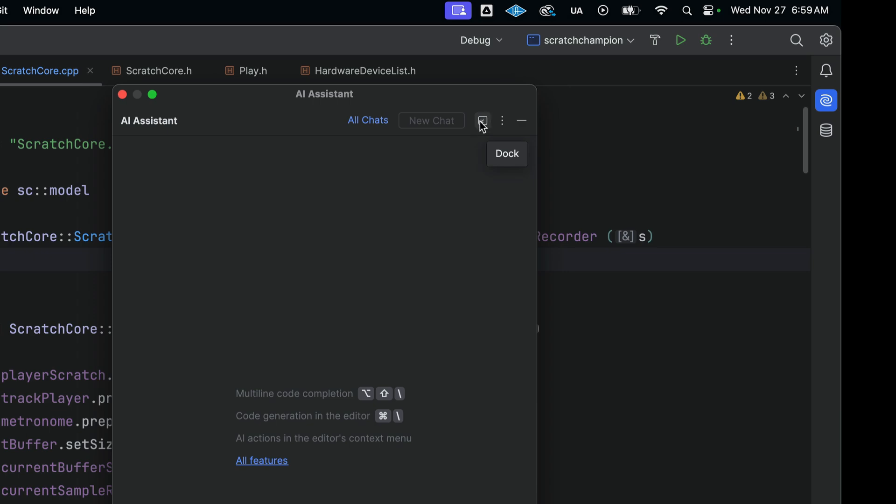
left_click(507, 154)
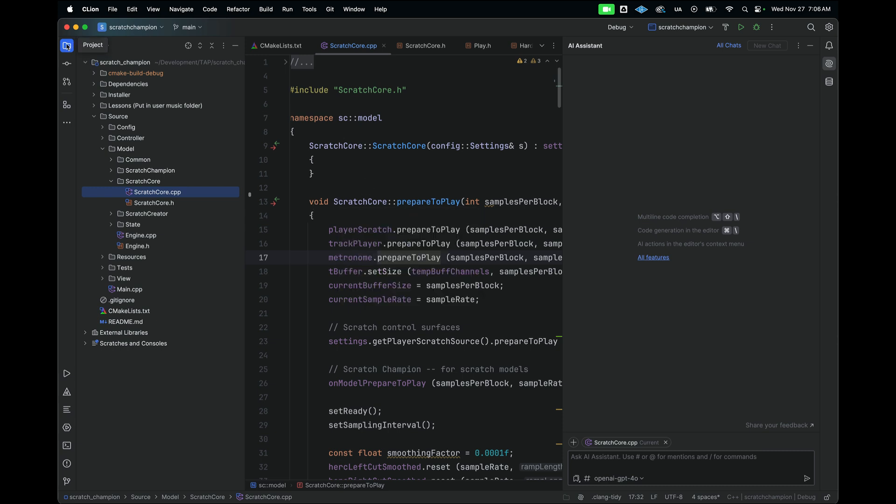
Hide the project tree and ask the AI Assistant what's happening in ScratchCore.cpp.
left_click(67, 45)
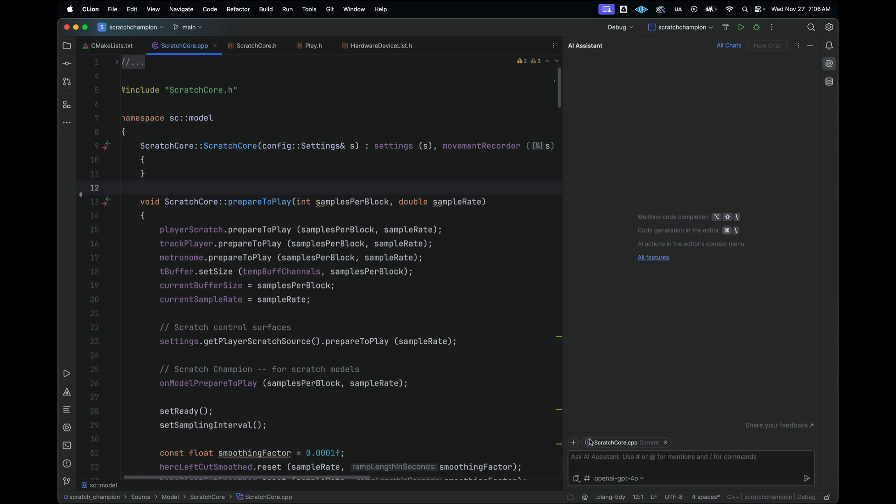
left_click(686, 464)
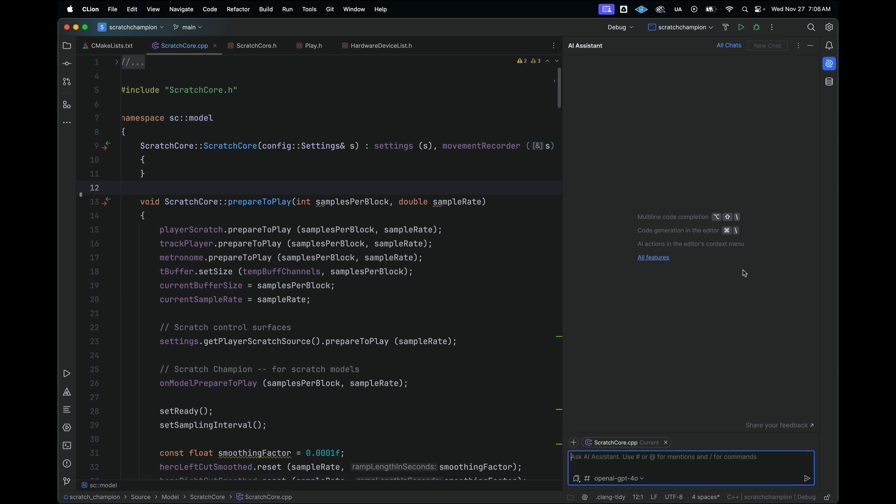
type("Can you tell me wh")
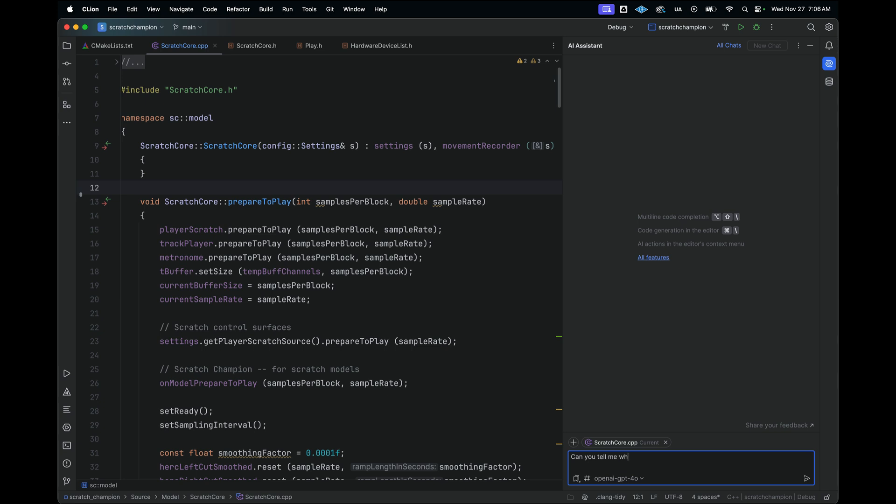
type("at's happeni")
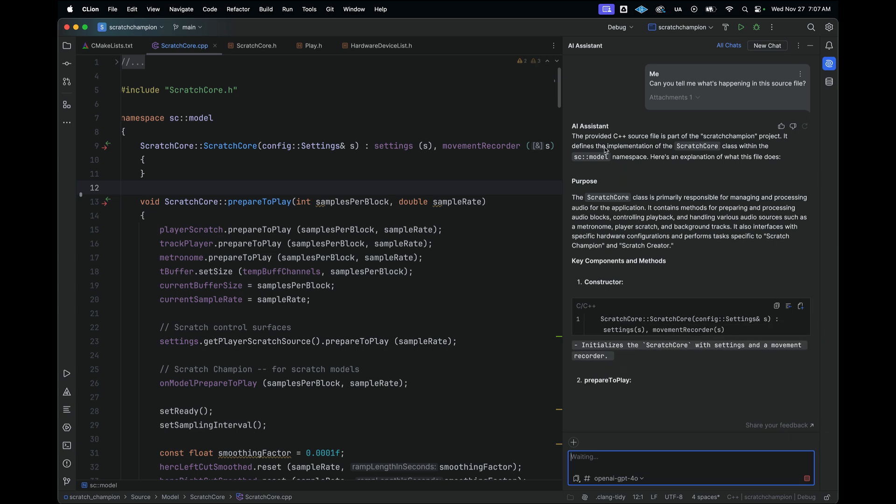
Read the AI's explanation of the ScratchCore class through to its closing summary.
scroll("down", 3)
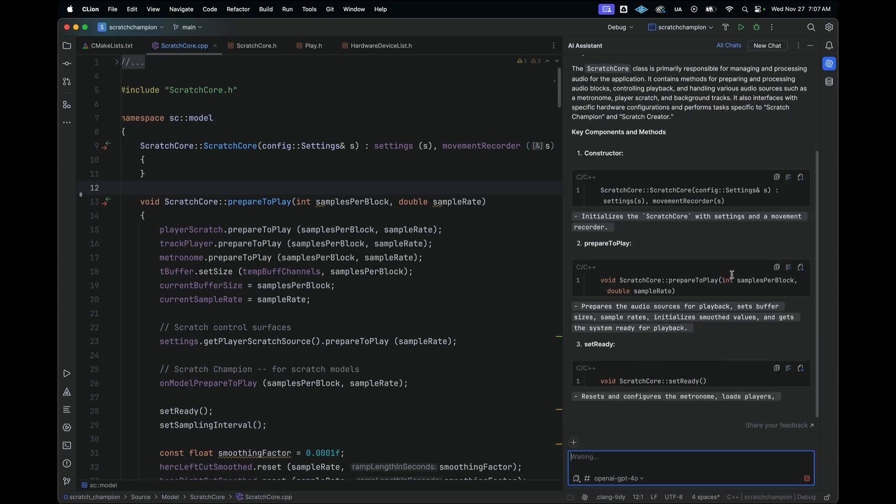
scroll("down", 3)
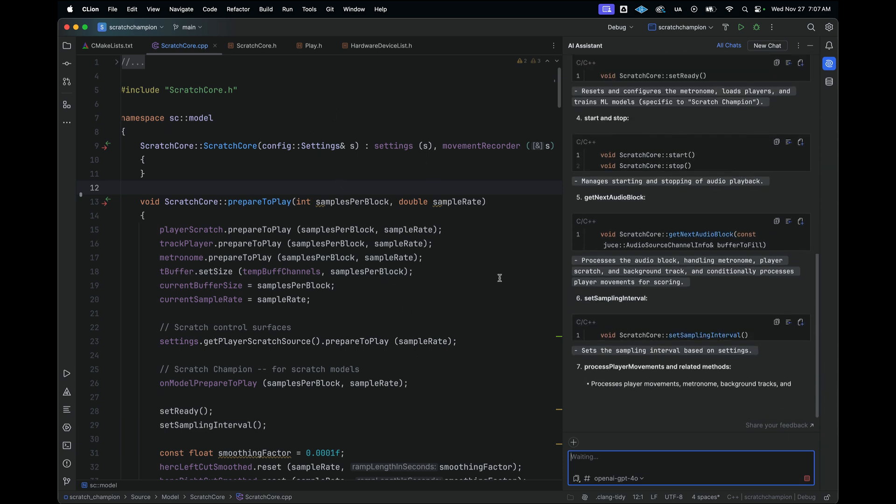
scroll("down", 3)
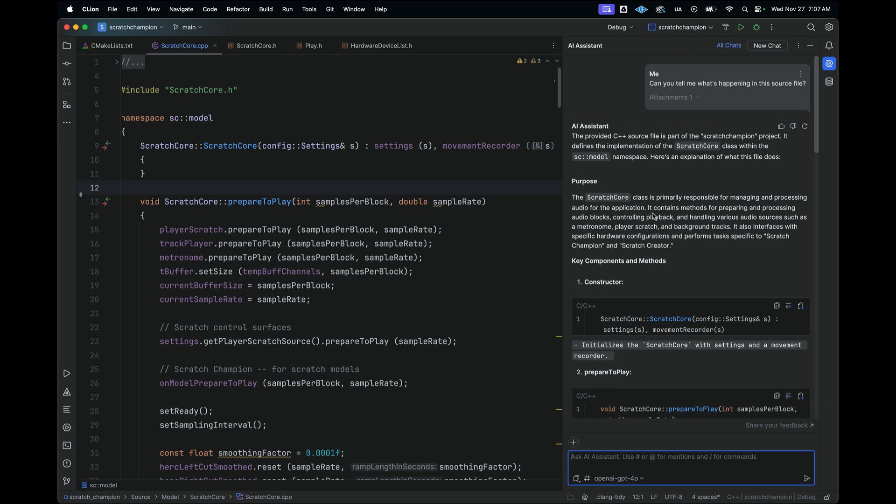
scroll("down", 3)
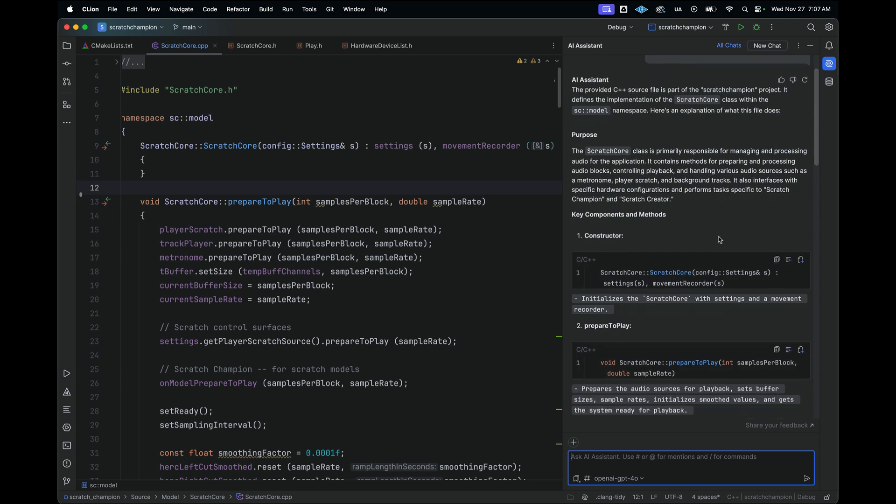
scroll("down", 3)
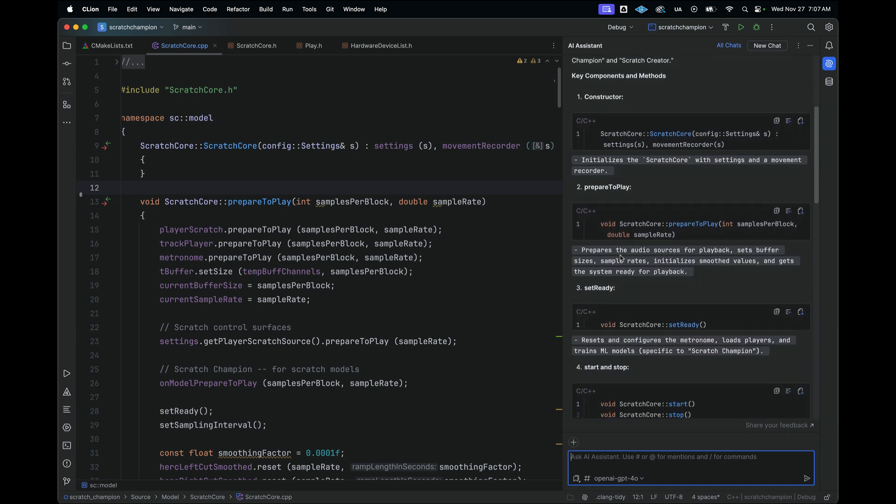
scroll("down", 3)
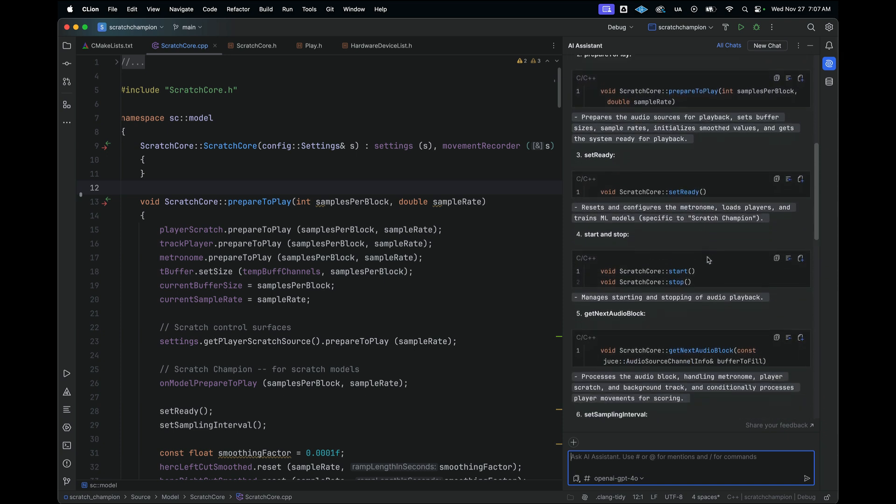
scroll("down", 3)
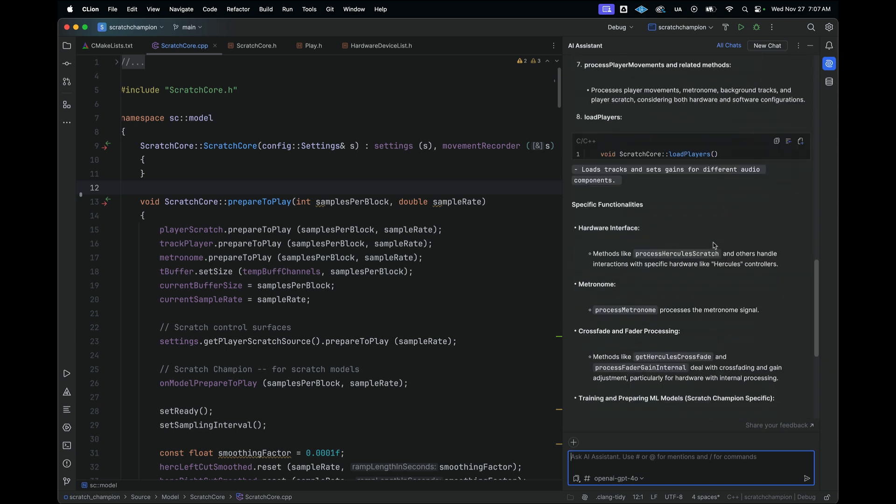
scroll("down", 3)
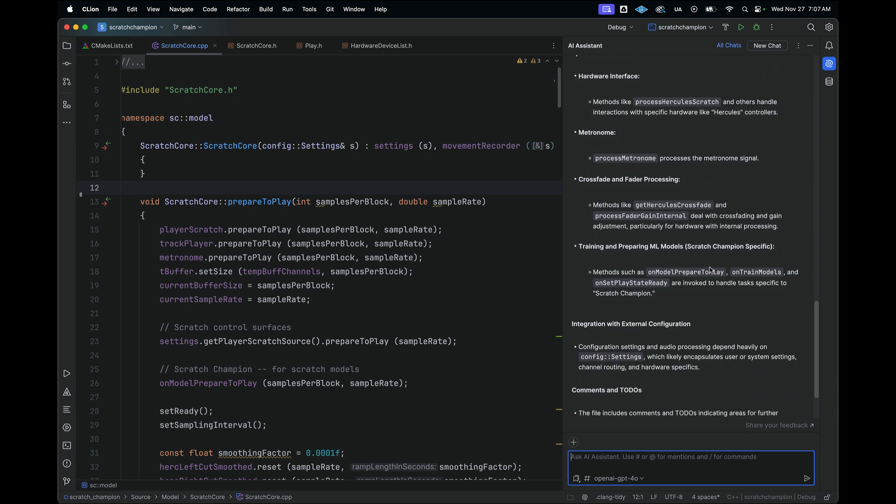
scroll("down", 3)
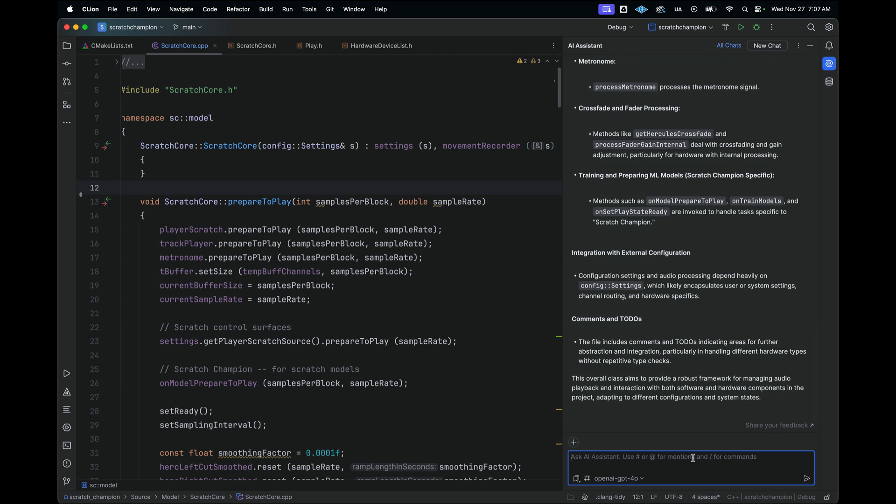
mouse_move(739, 335)
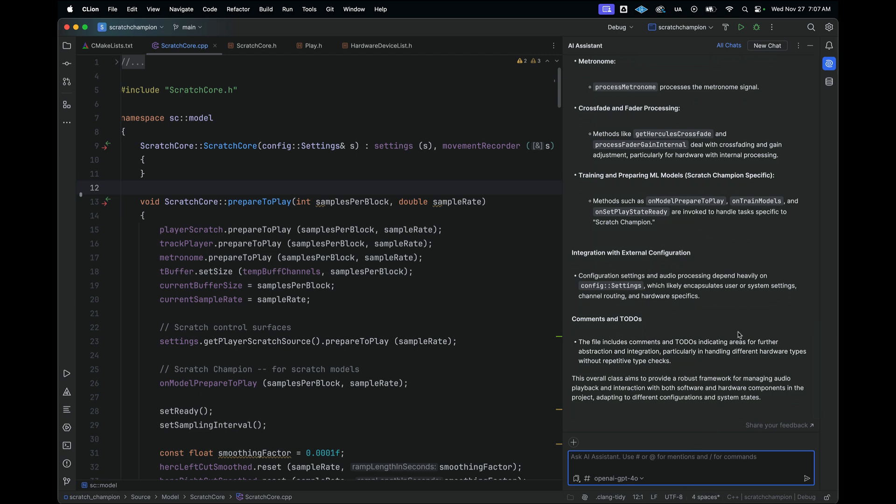
Ask the AI for 5 improvements to the class and read through the refactoring suggestions.
type("Can you give")
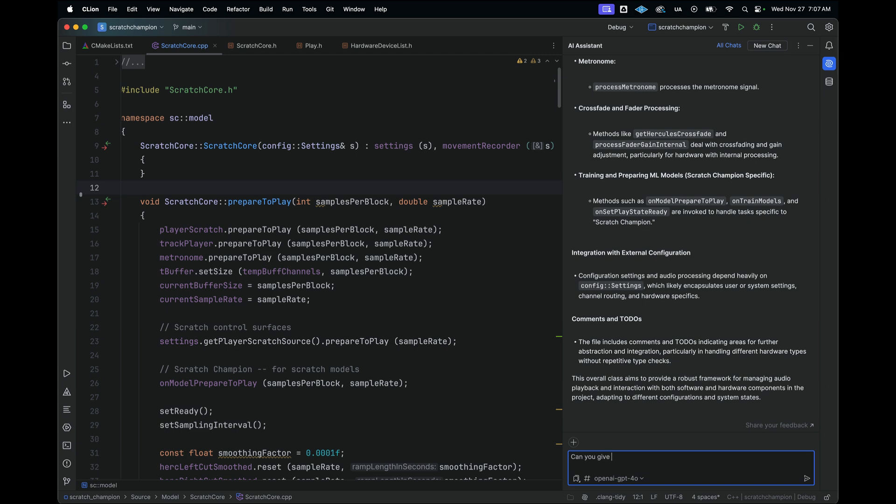
type("me 5 improvements that")
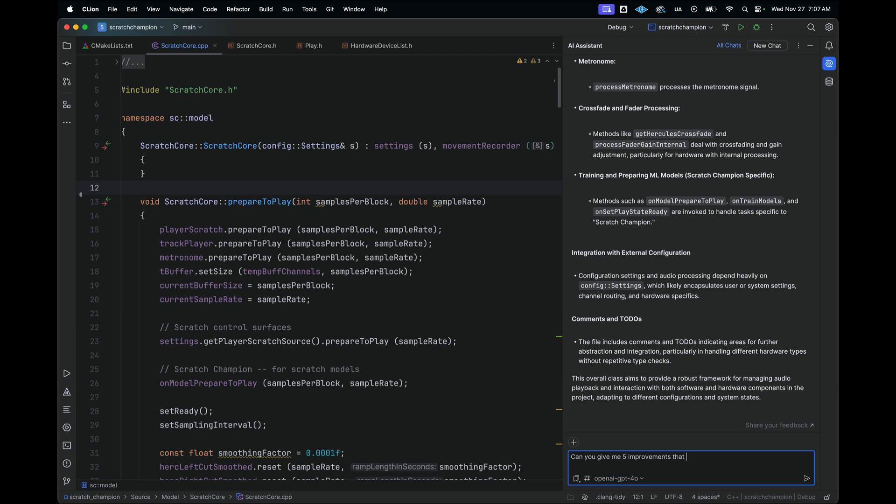
type("I can make in")
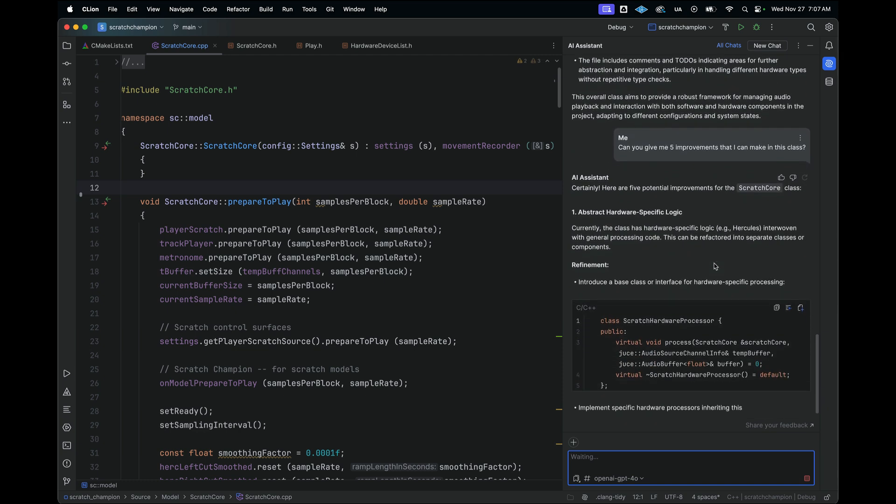
scroll("down", 3)
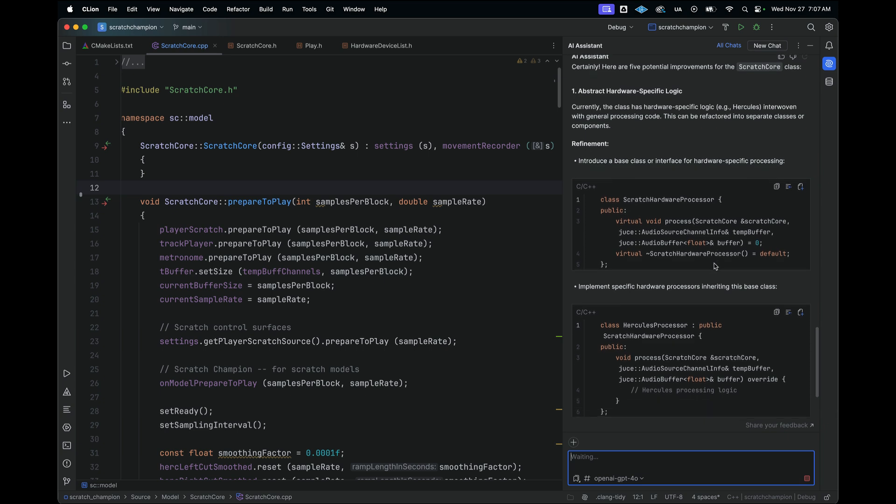
scroll("down", 3)
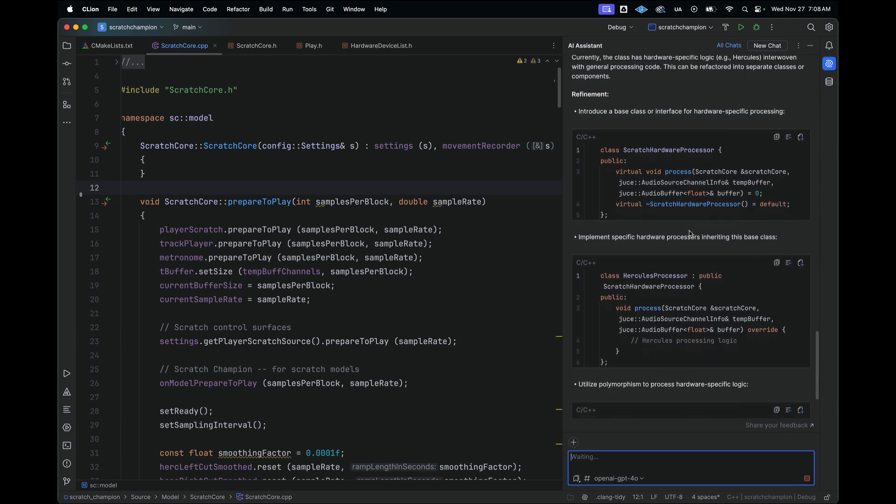
scroll("down", 3)
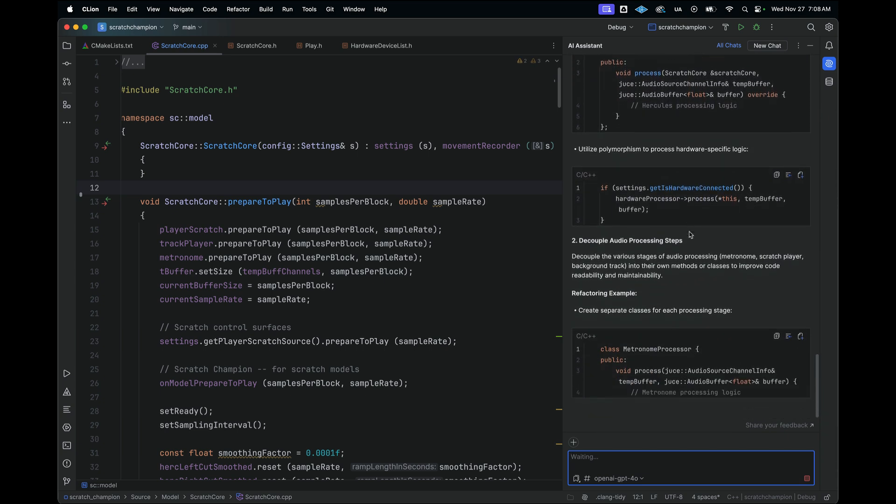
scroll("down", 3)
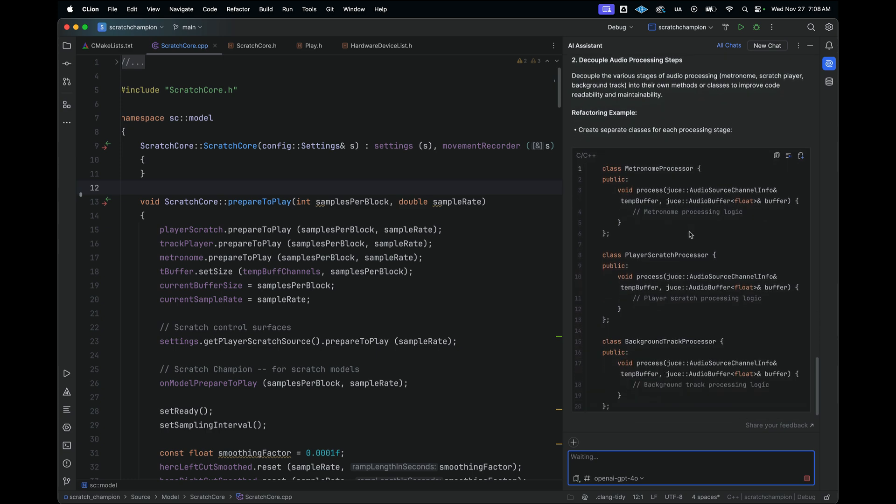
scroll("down", 3)
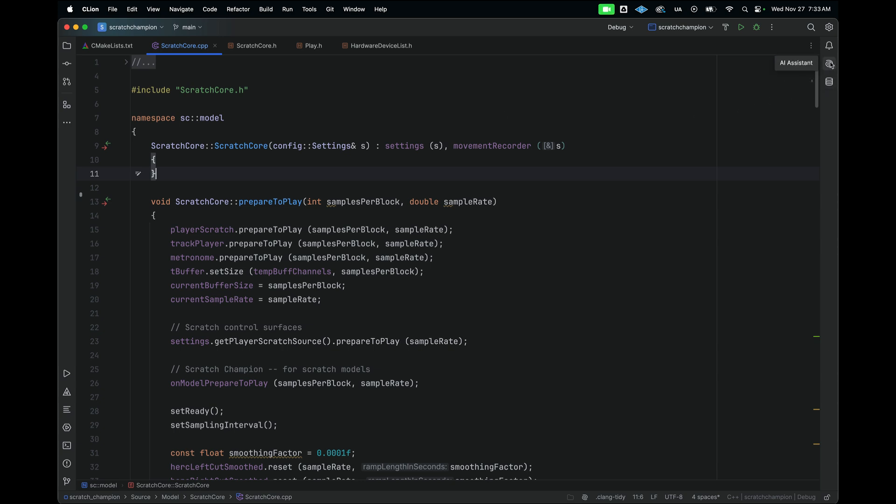
Hide the AI chat, list the file's five problems, and jump to the missing-return warning at line 251.
left_click(828, 63)
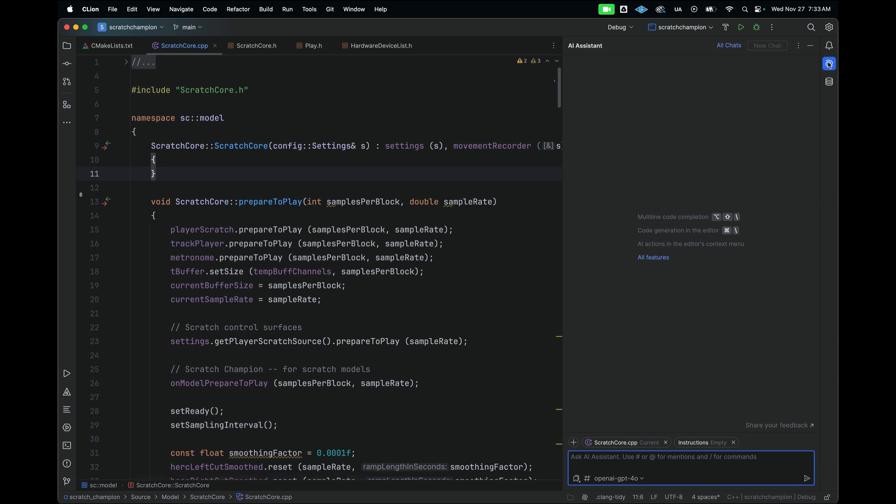
left_click(828, 64)
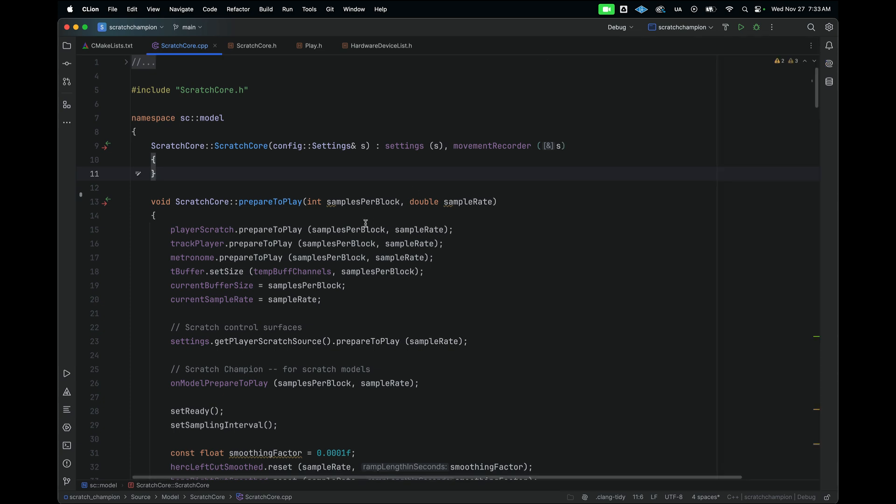
mouse_move(785, 79)
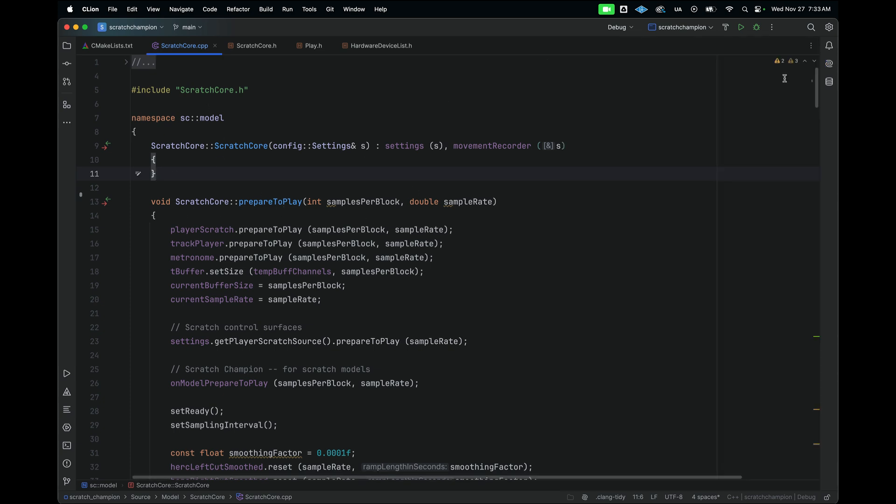
left_click(778, 61)
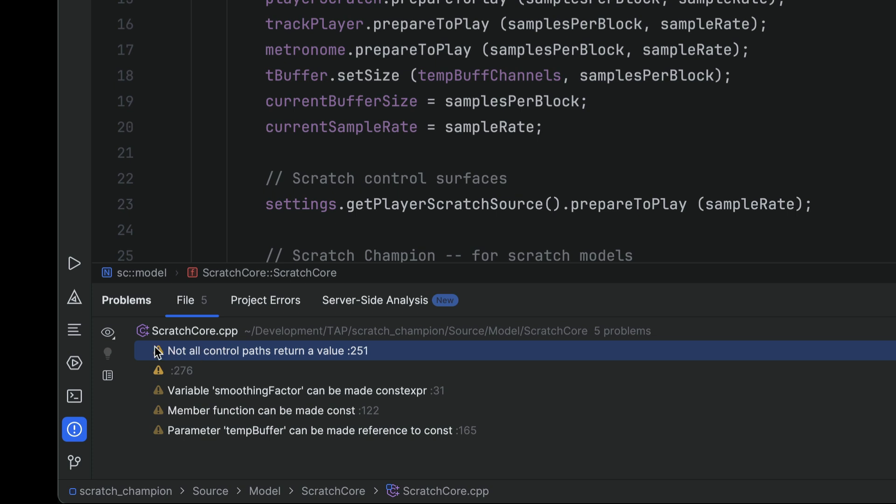
mouse_move(181, 358)
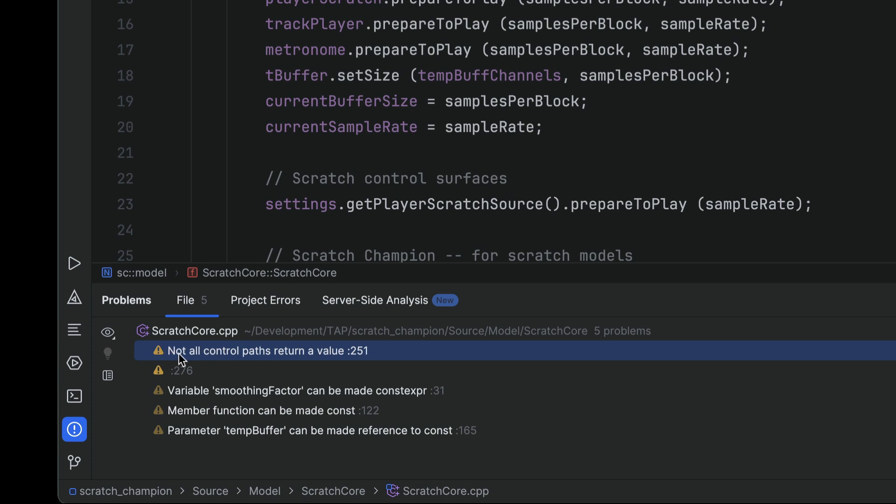
mouse_move(323, 358)
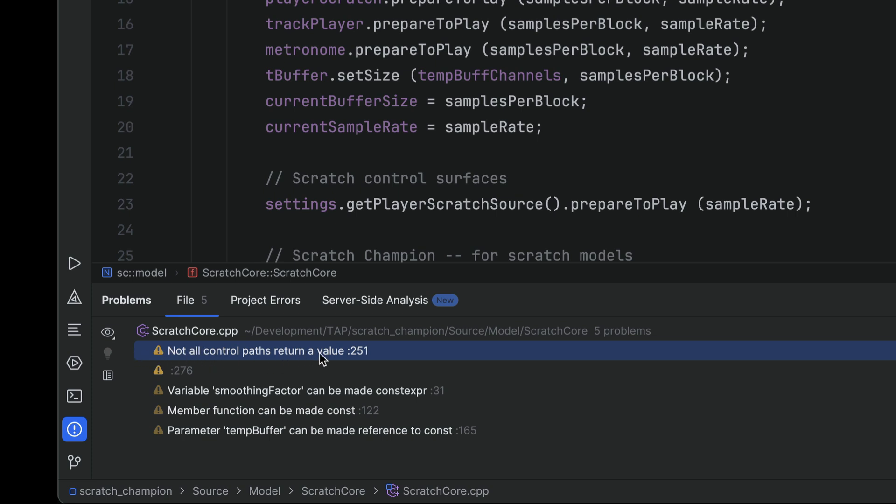
left_click(257, 350)
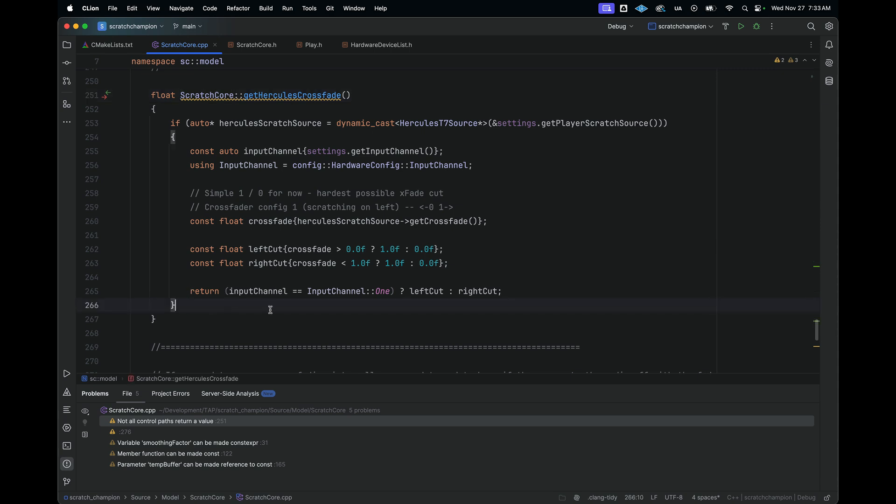
Enter 'return 0.0f;' while inspecting getHerculesCrossfade's return statements.
type("return 0.0f;")
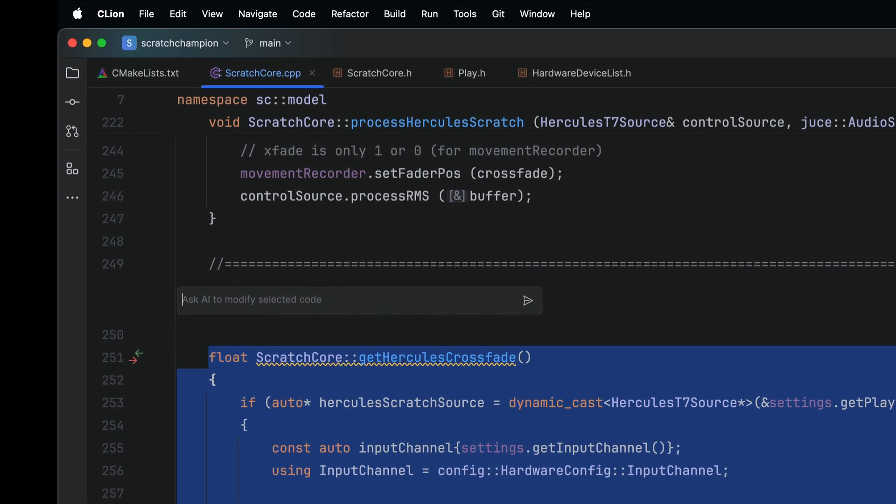
mouse_move(225, 303)
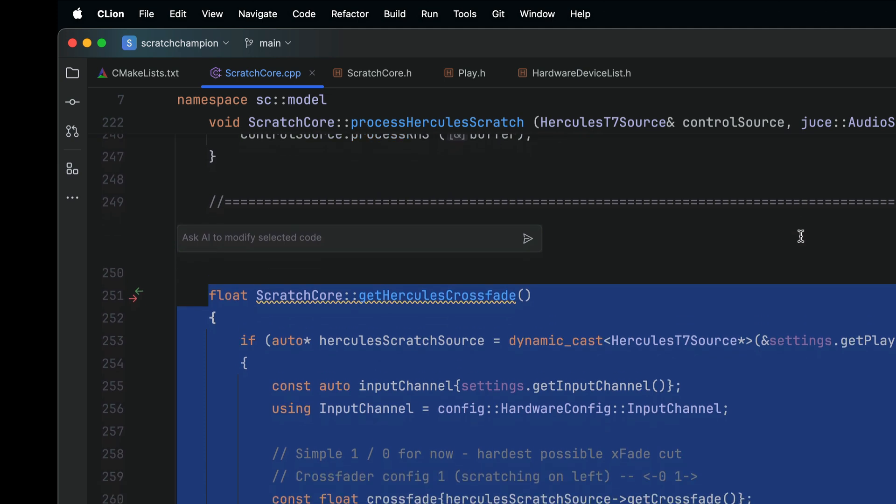
Ask the inline AI 'Can you fix the warning in this function?' to add a default return 0.0f.
type("Can you")
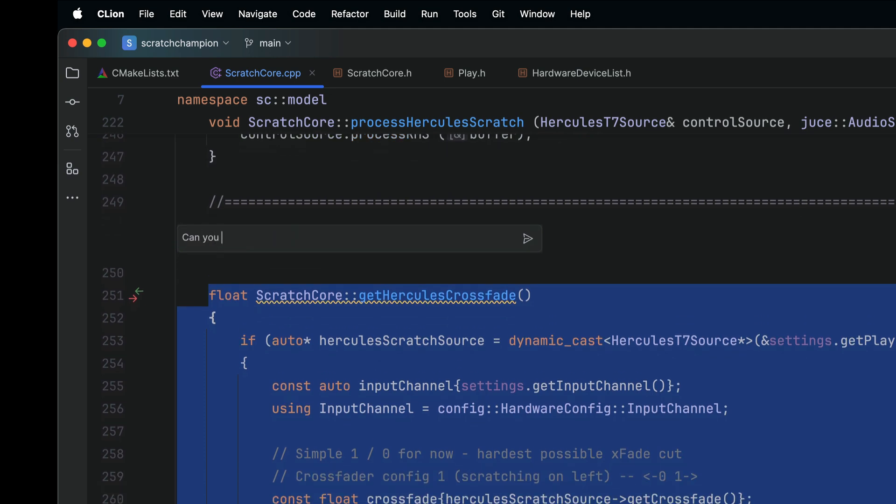
type("fix the warning o")
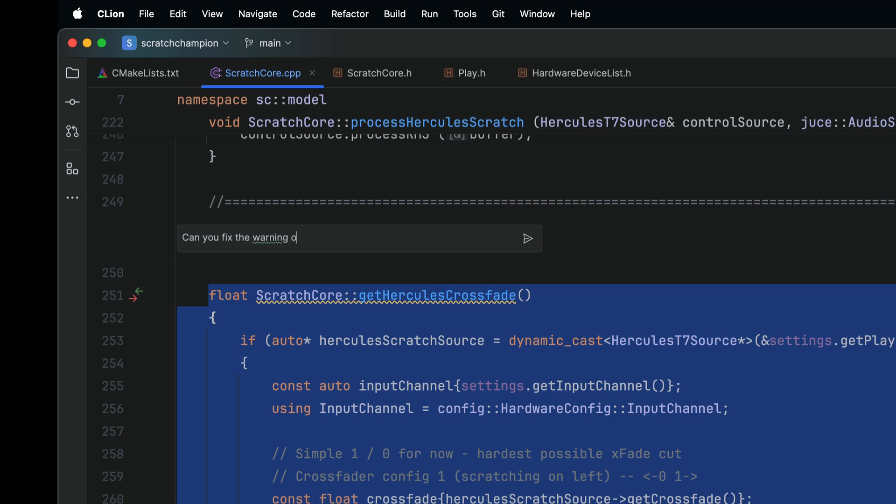
type("n this fu")
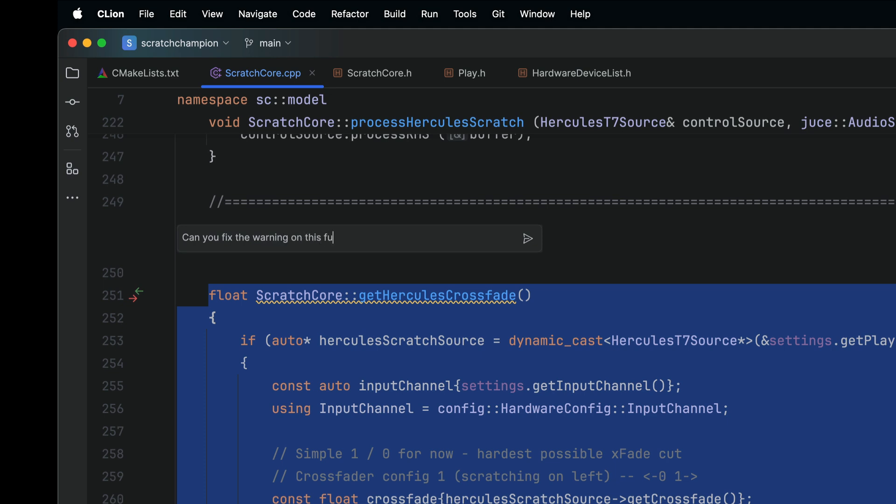
type("nction?")
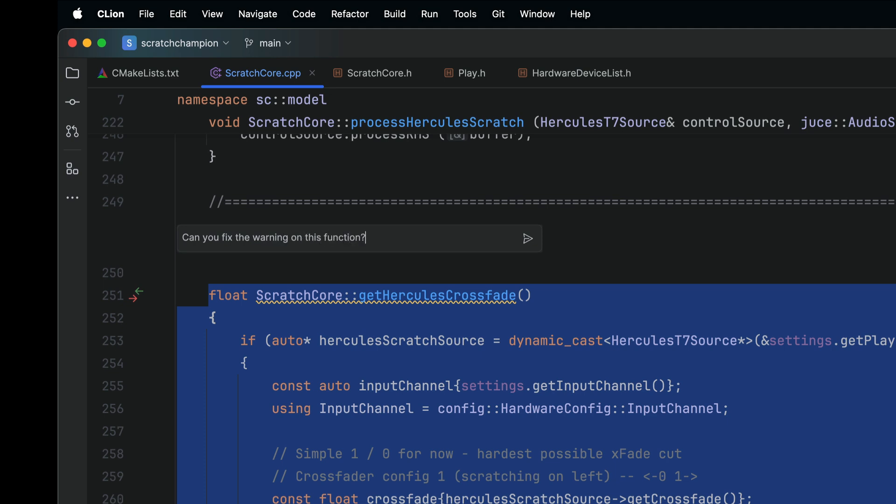
left_click(527, 238)
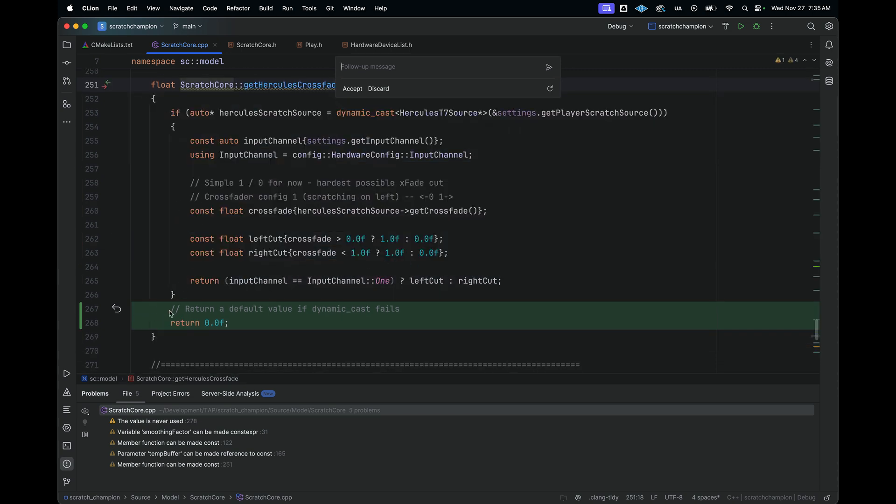
mouse_move(407, 313)
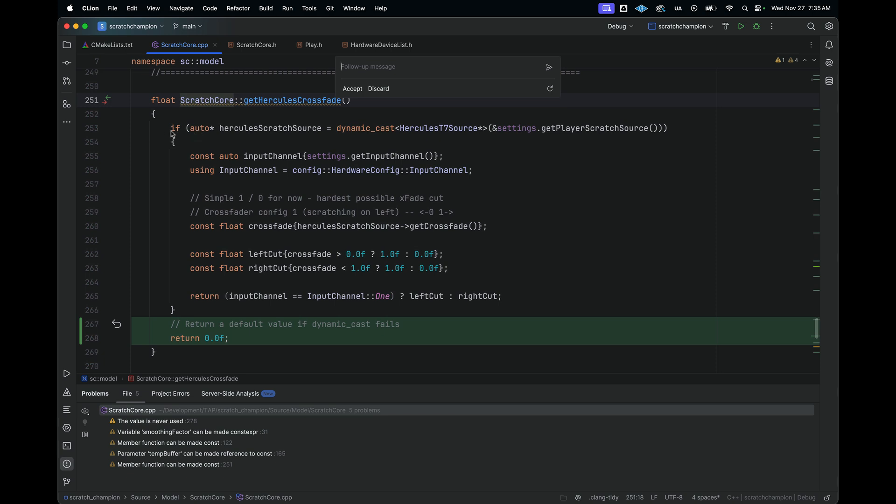
mouse_move(487, 134)
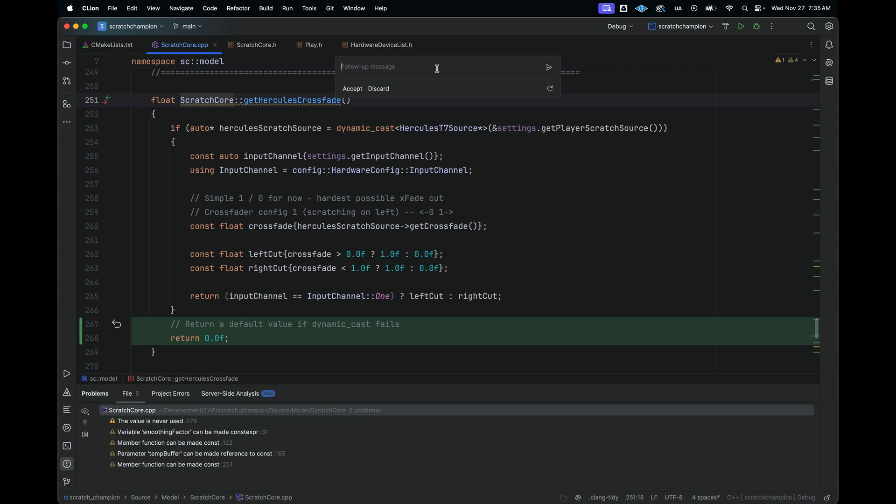
Ask the AI to add an assertion if the dynamic cast fails and accept its rewrite.
type("Can")
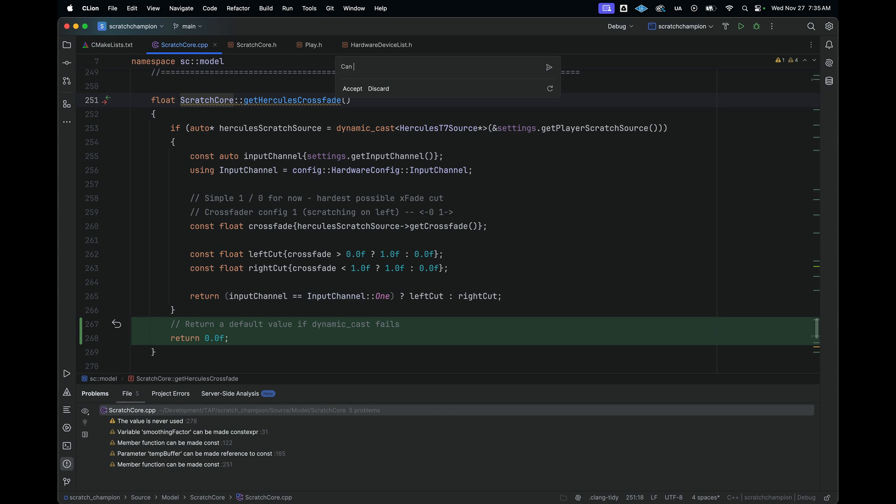
type("you please add an assertion if the")
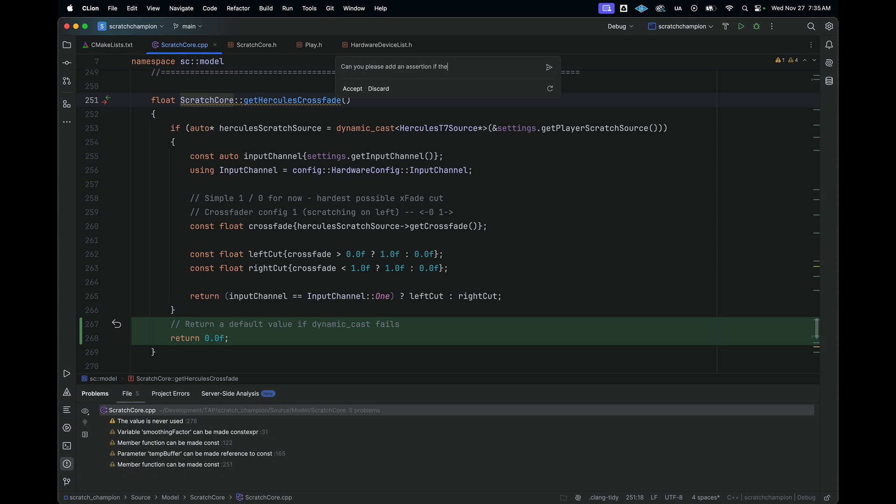
type("dynamic c")
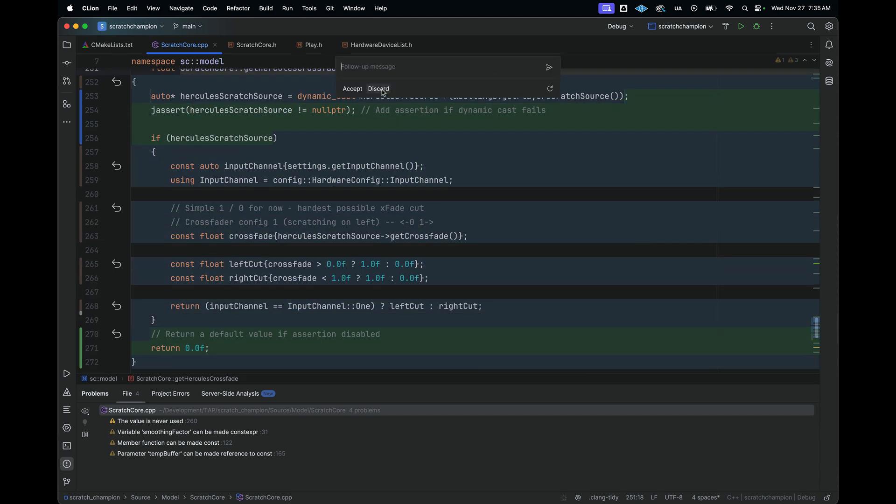
left_click(352, 89)
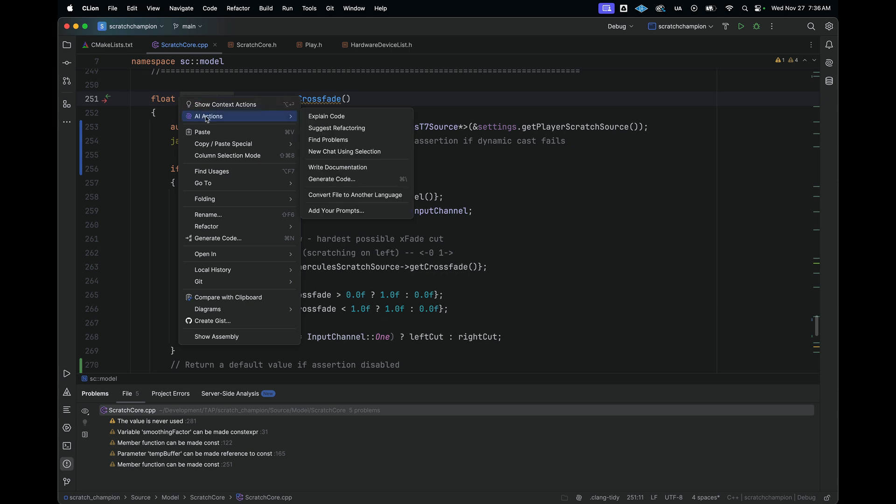
mouse_move(327, 116)
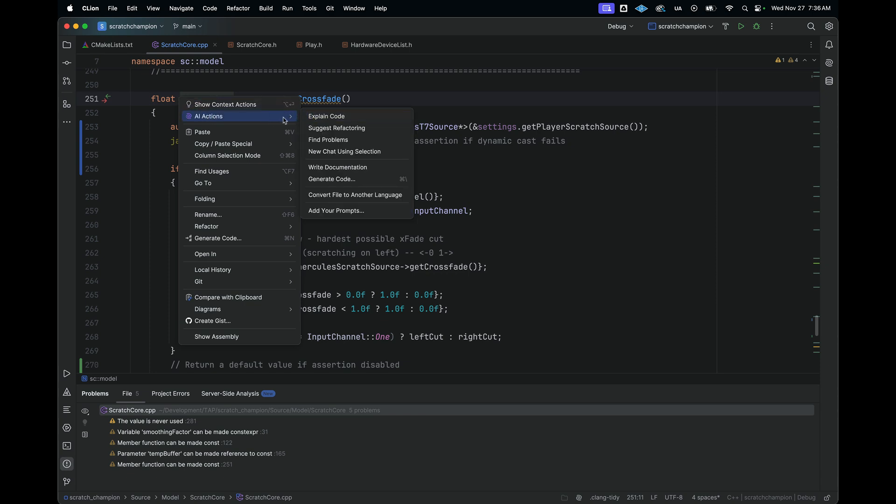
mouse_move(326, 117)
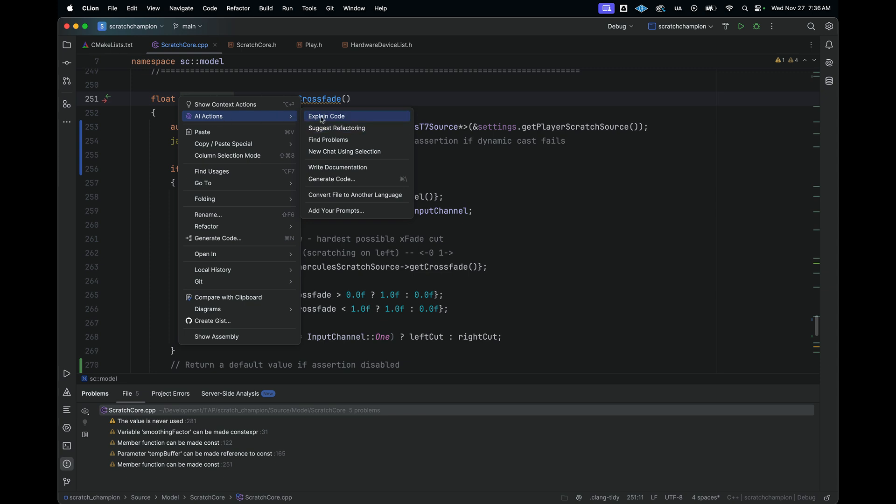
mouse_move(337, 128)
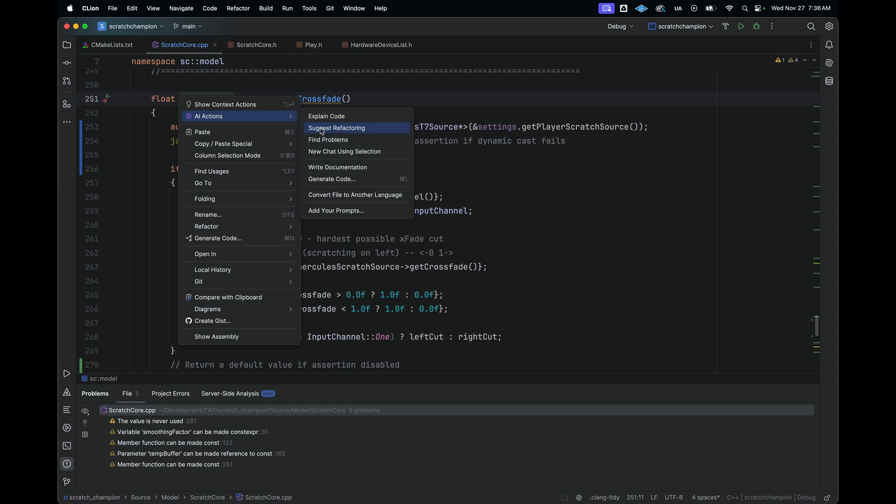
mouse_move(338, 167)
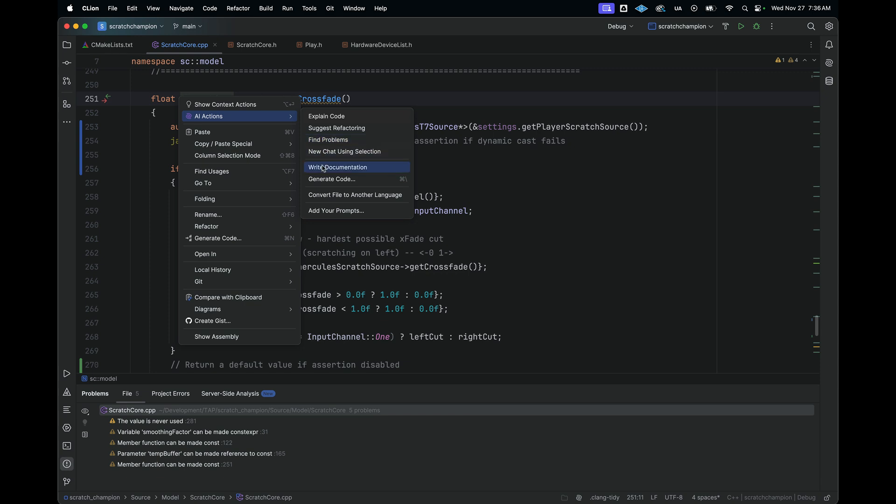
Run AI Actions > Write Documentation to add a comment block above getHerculesCrossfade.
left_click(338, 167)
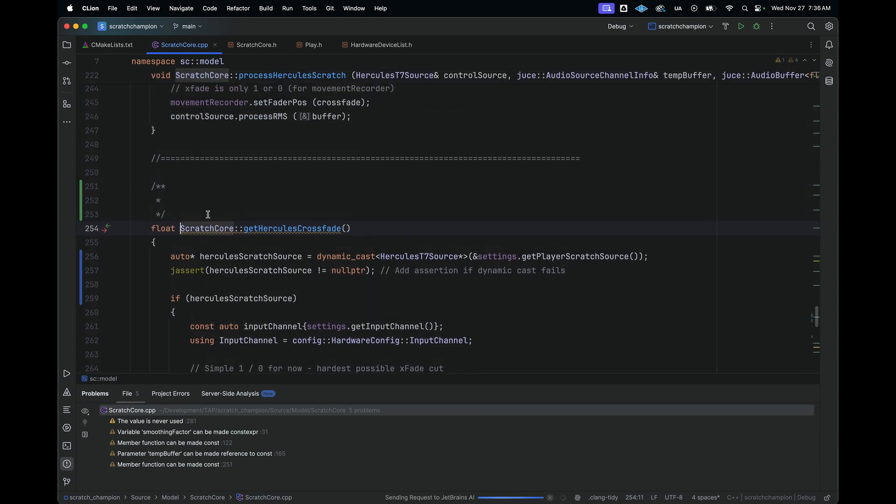
mouse_move(539, 220)
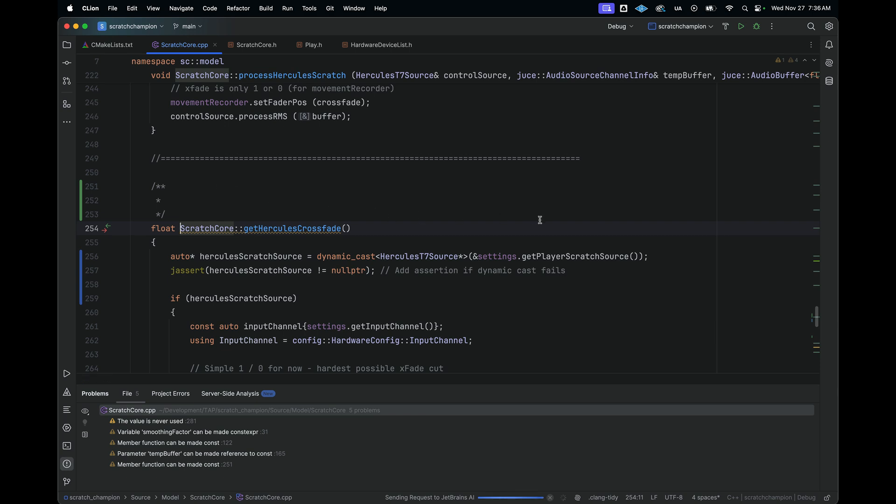
mouse_move(430, 213)
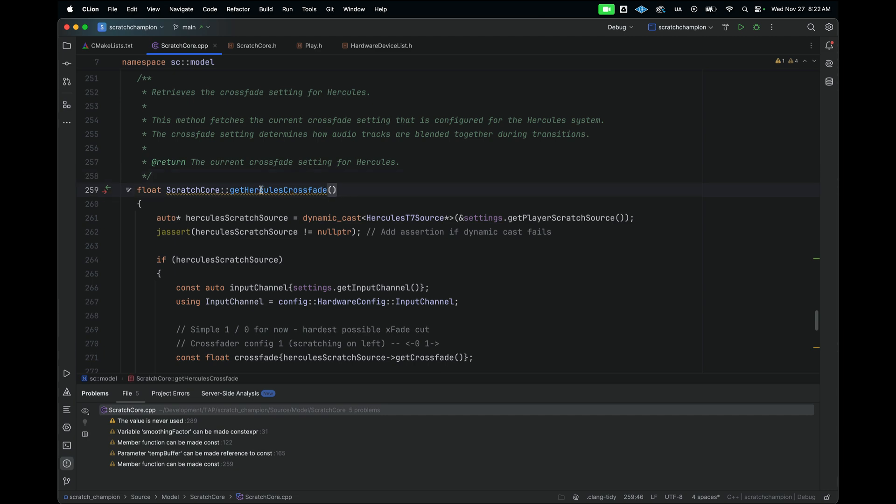
mouse_move(278, 190)
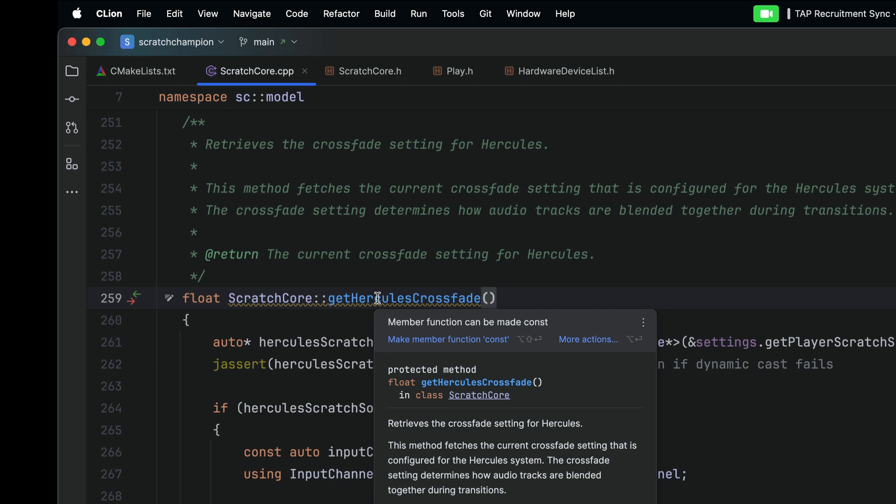
mouse_move(474, 335)
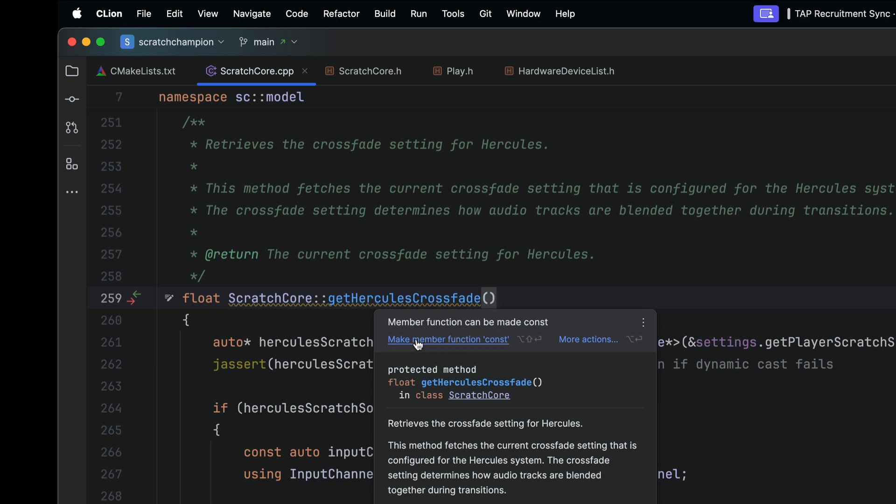
mouse_move(411, 344)
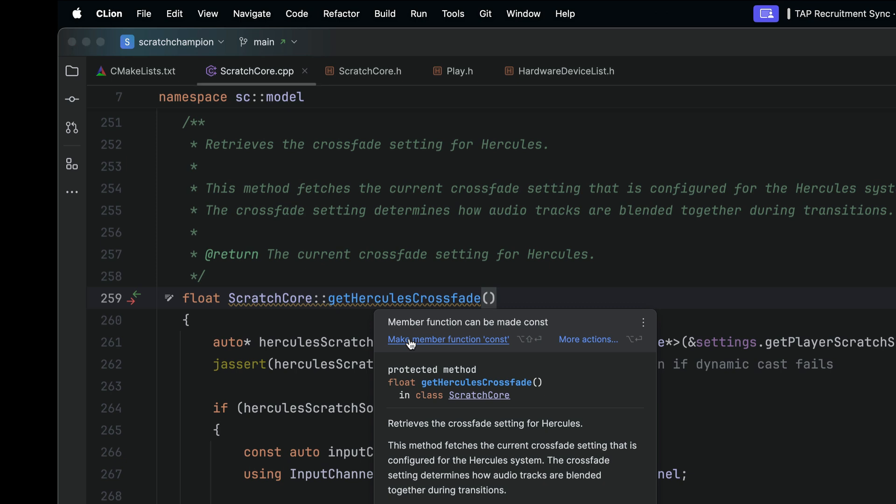
Apply the 'Make member function const' fix to getHerculesCrossfade.
left_click(448, 338)
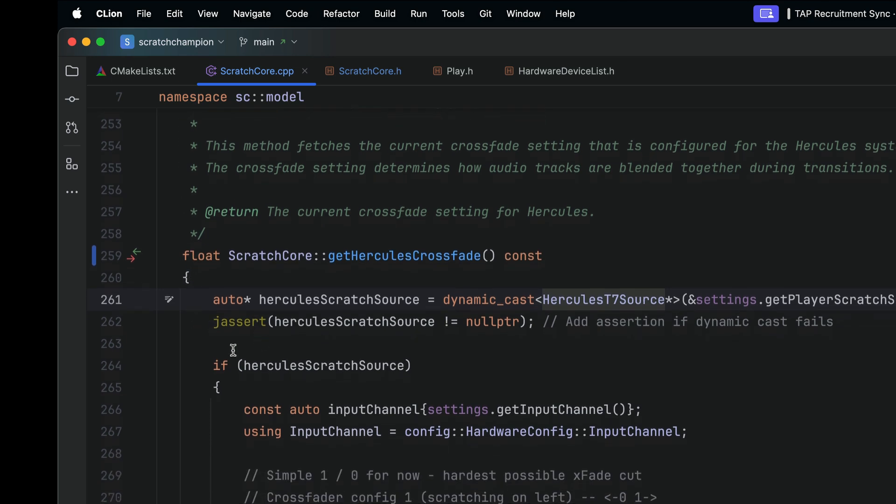
scroll("down", 3)
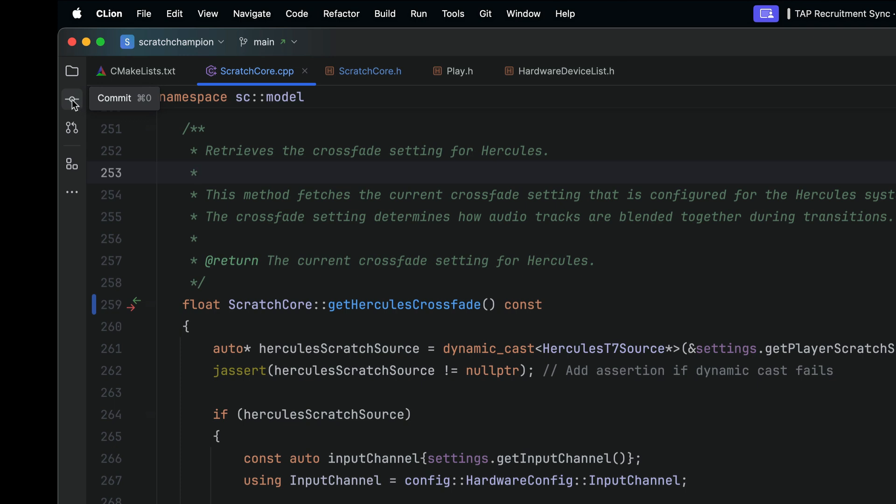
Select ScratchCore.cpp and ScratchCore.h in the Commit window, leaving misc.xml out.
left_click(72, 98)
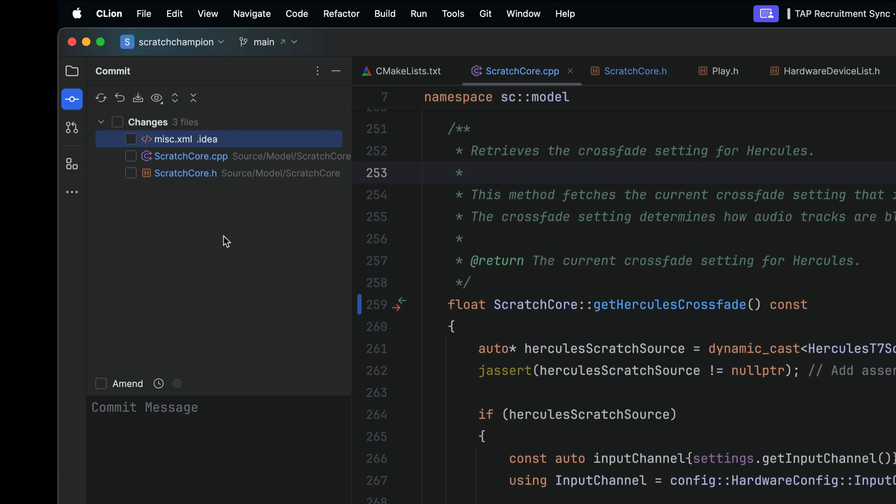
mouse_move(132, 163)
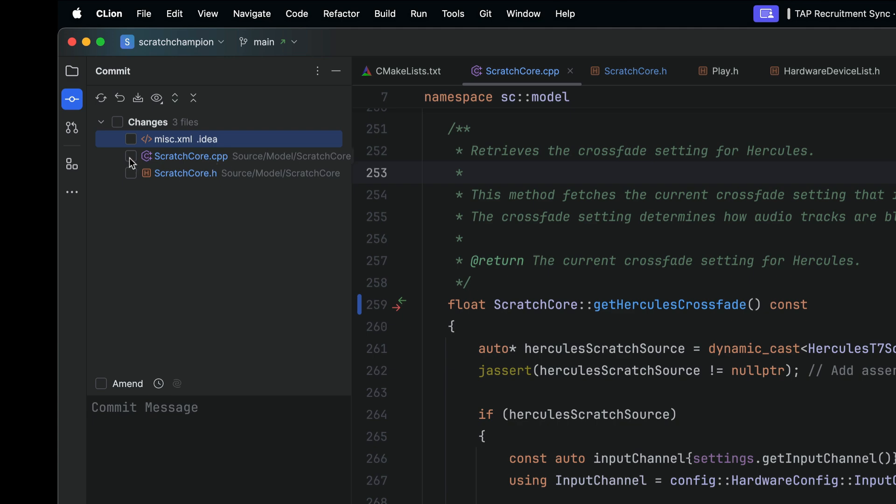
left_click(130, 155)
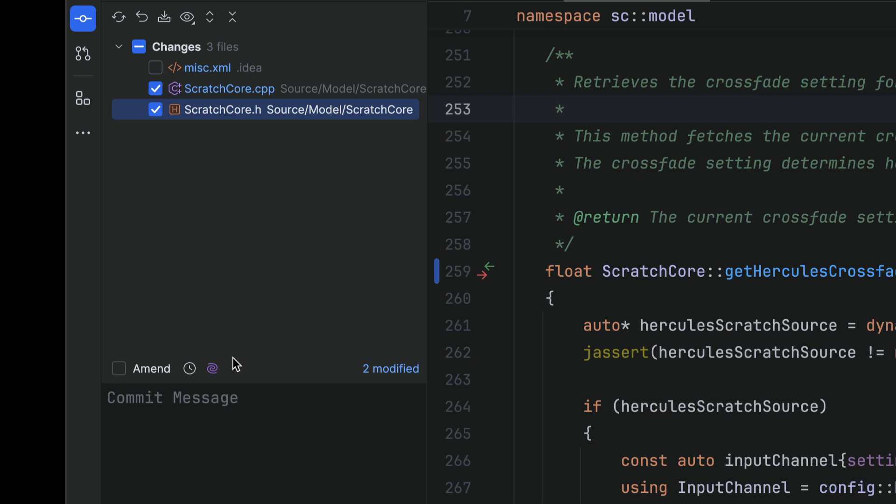
mouse_move(212, 368)
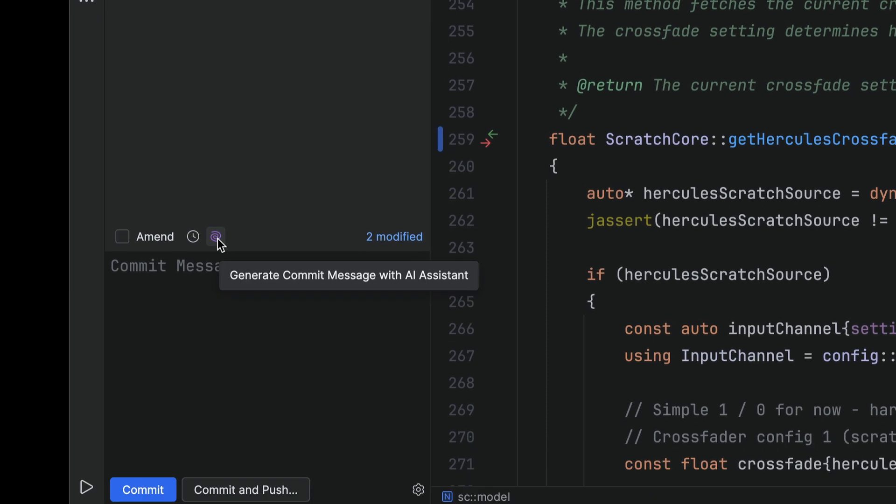
mouse_move(271, 234)
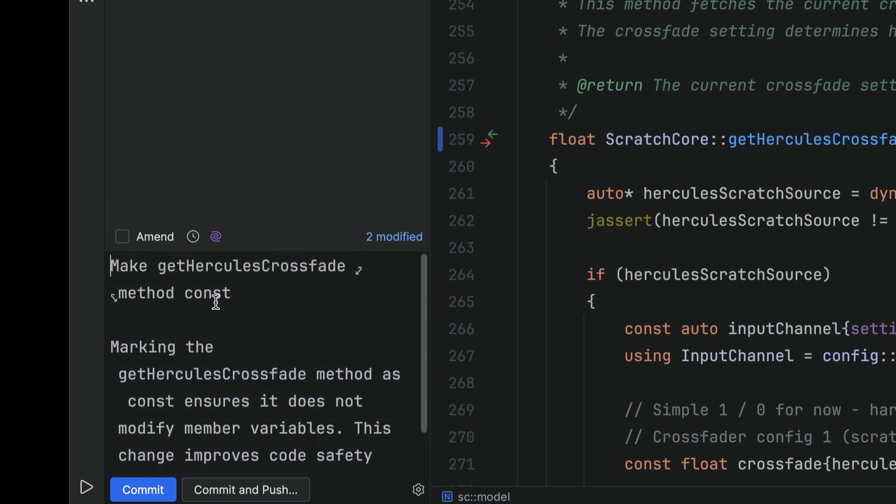
Commit the two files with the AI-generated message 'Make getHerculesCrossfade method const'.
scroll("down", 3)
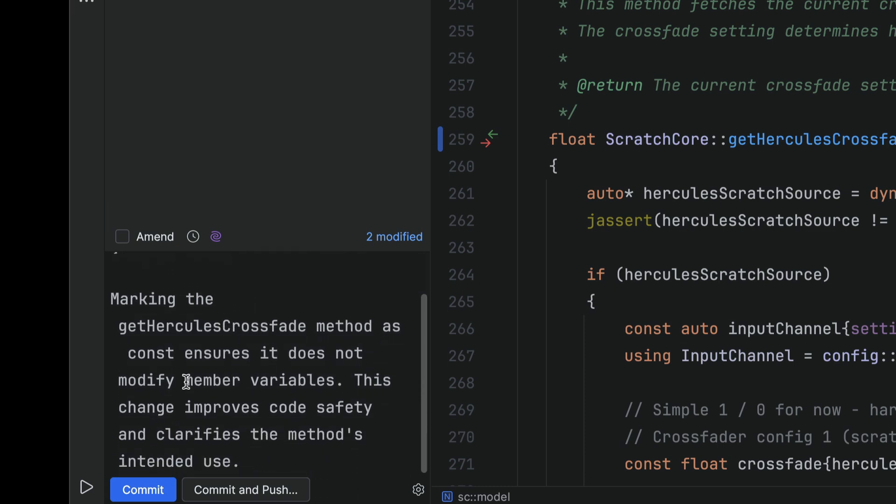
left_click(143, 489)
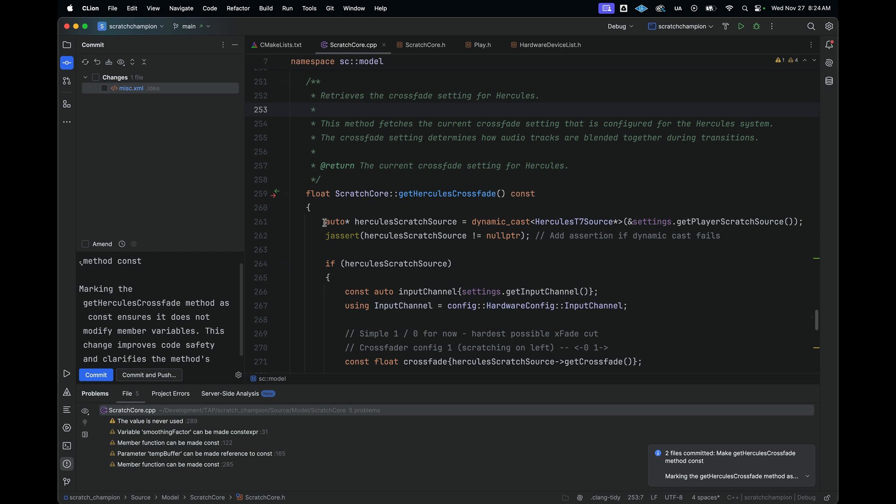
scroll("down", 3)
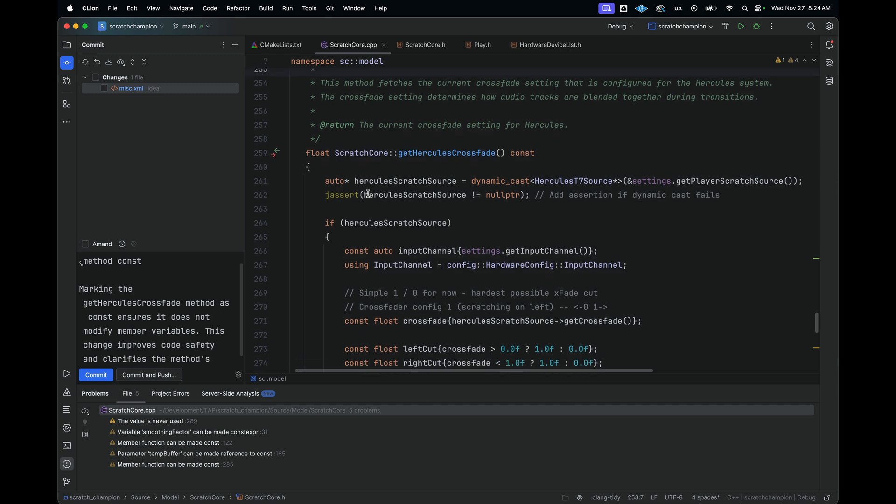
scroll("down", 3)
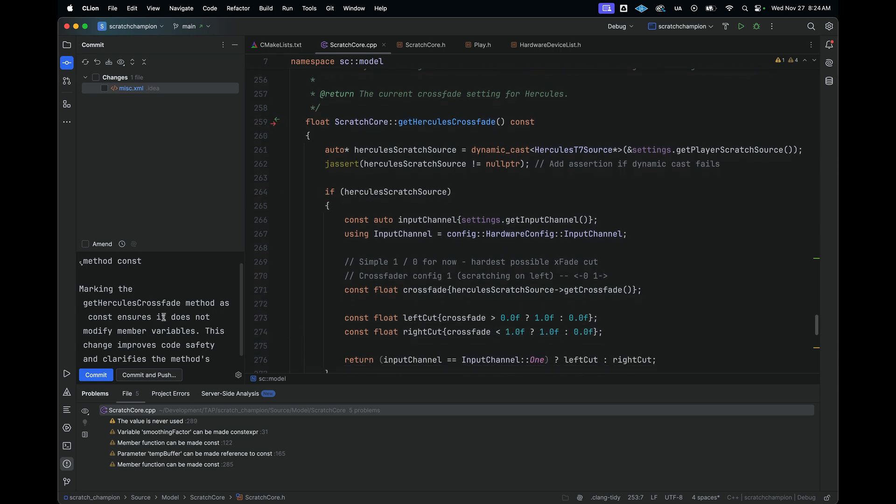
scroll("down", 3)
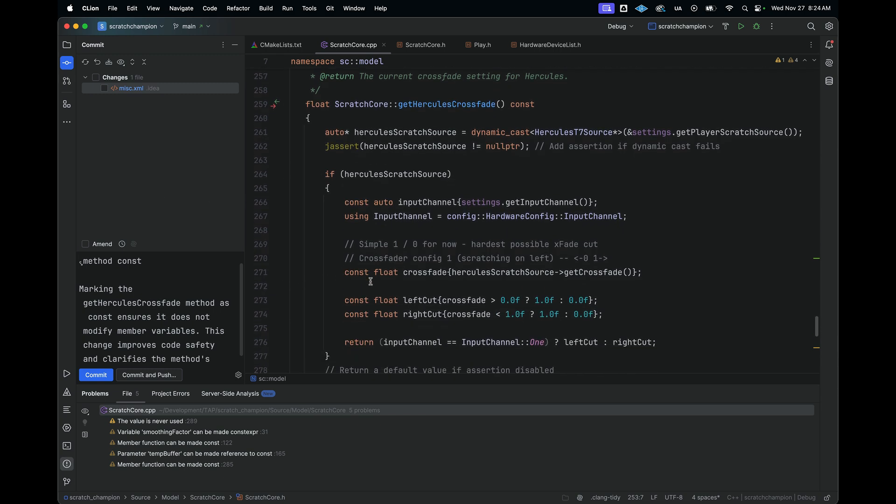